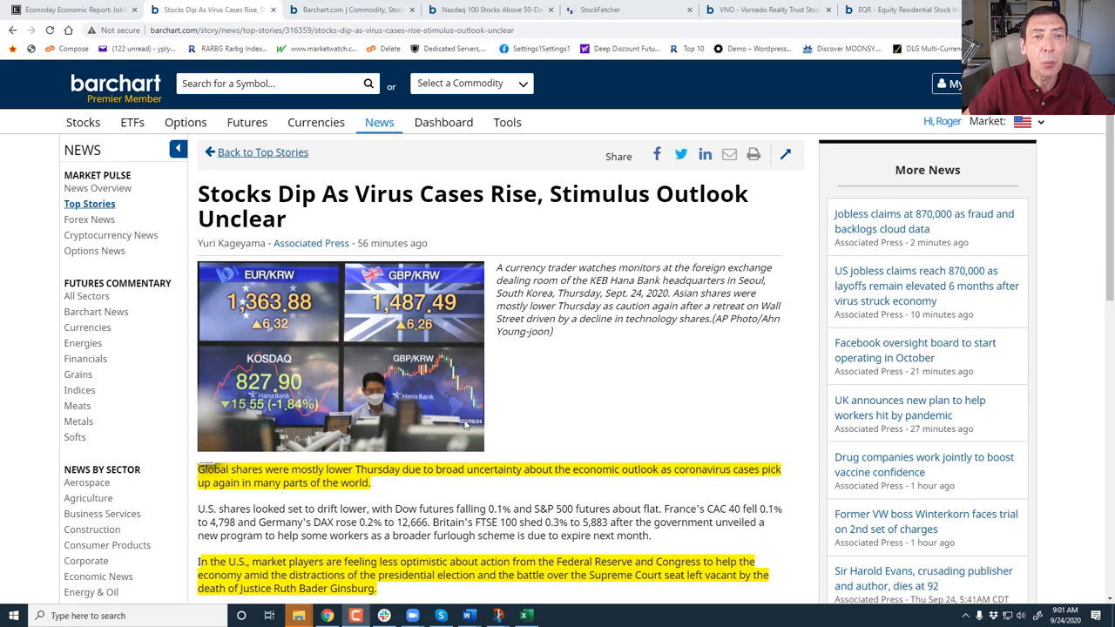
mouse_move(562, 416)
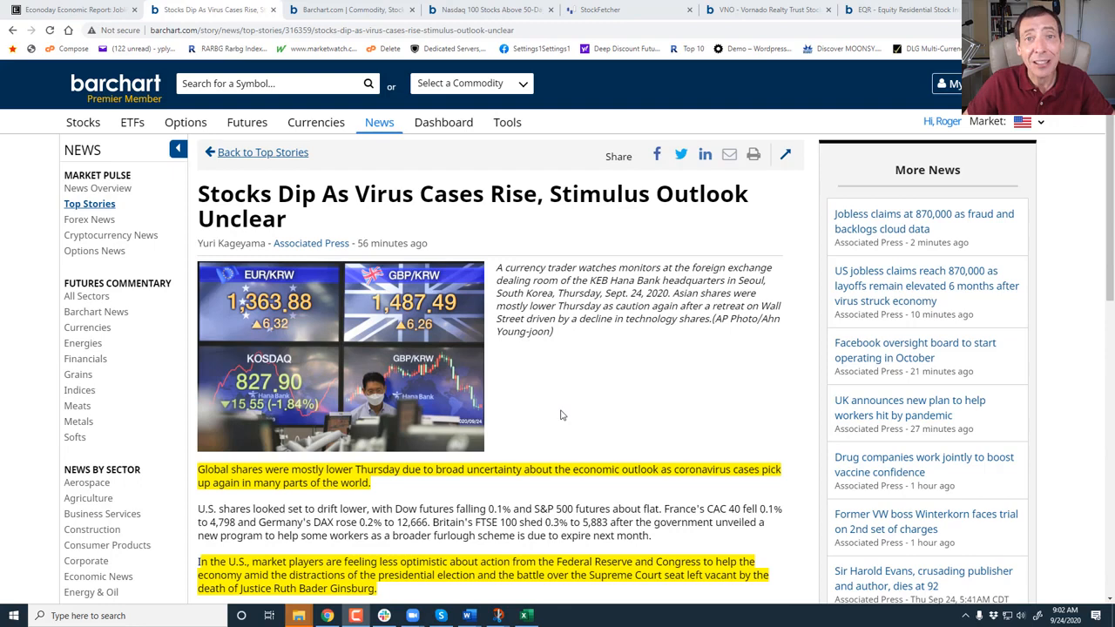
Switch to Econoday's 9/24/2020 Jobless Claims report showing 870K initial claims versus 880K consensus.
scroll("down", 3)
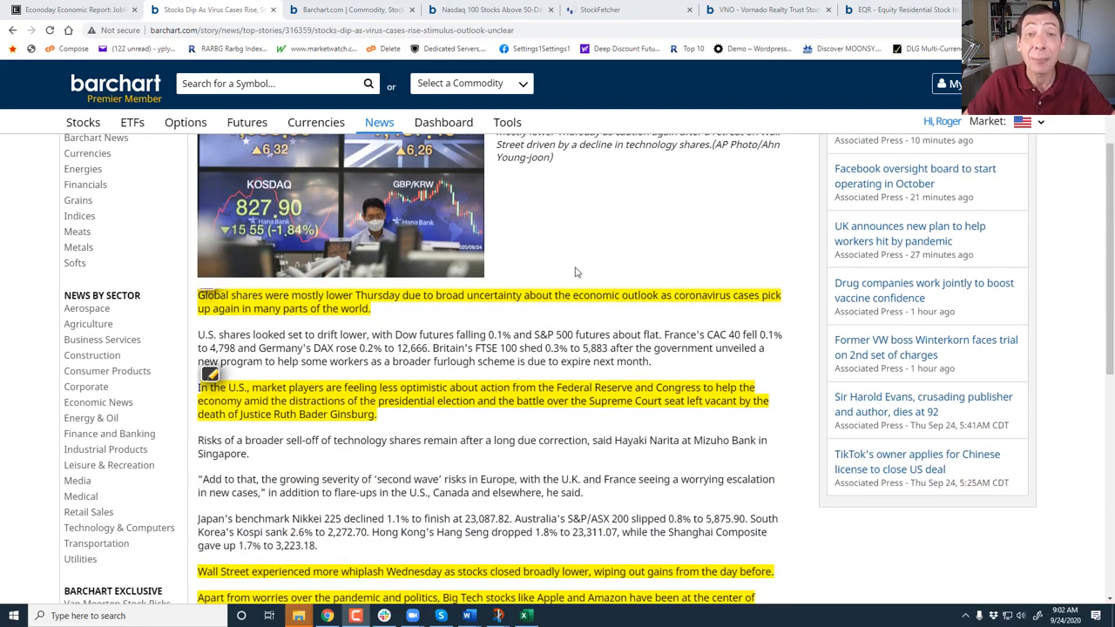
mouse_move(621, 211)
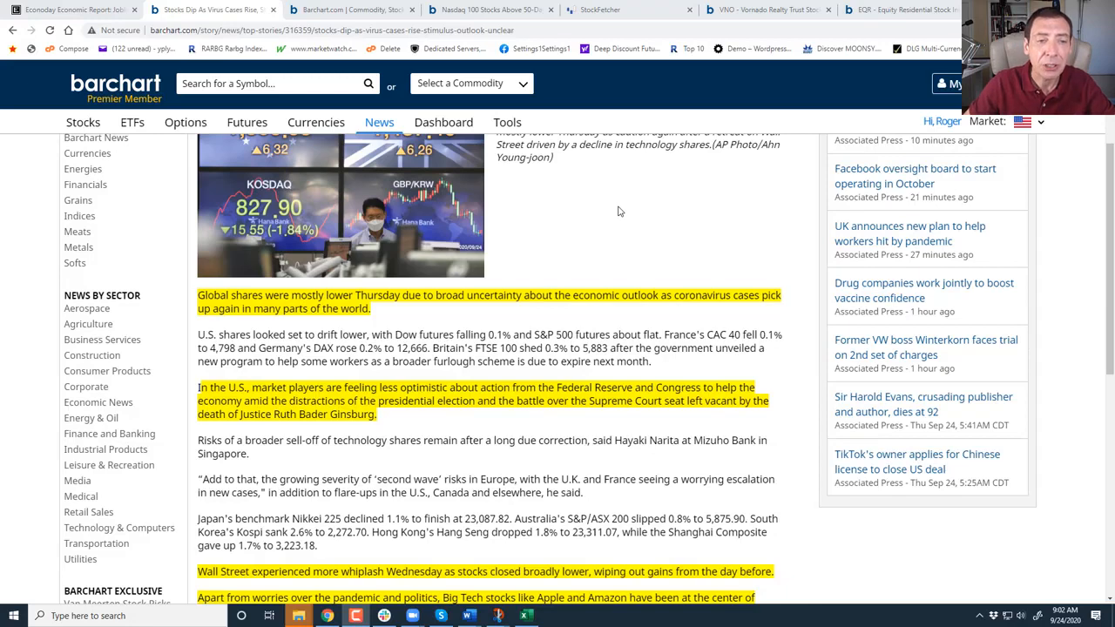
double_click(209, 295)
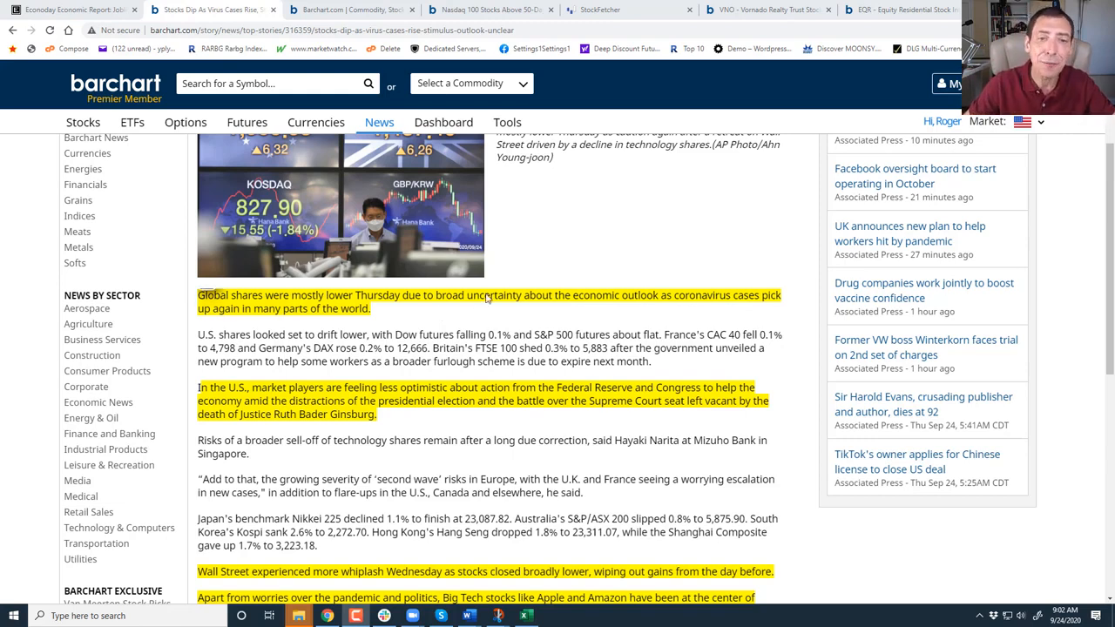
scroll("down", 3)
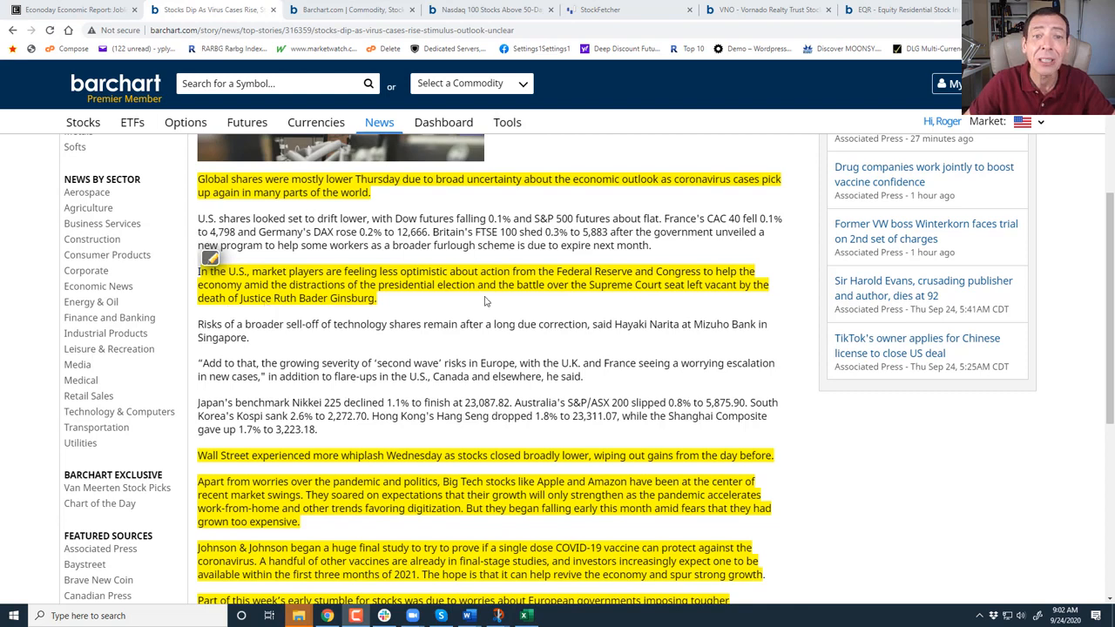
mouse_move(625, 306)
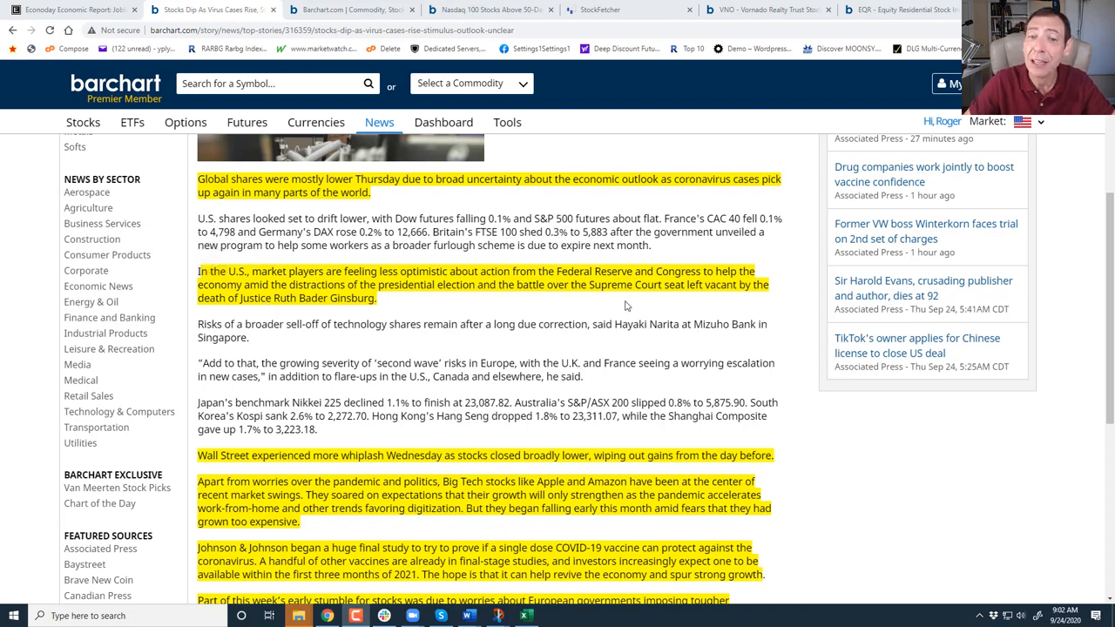
mouse_move(712, 305)
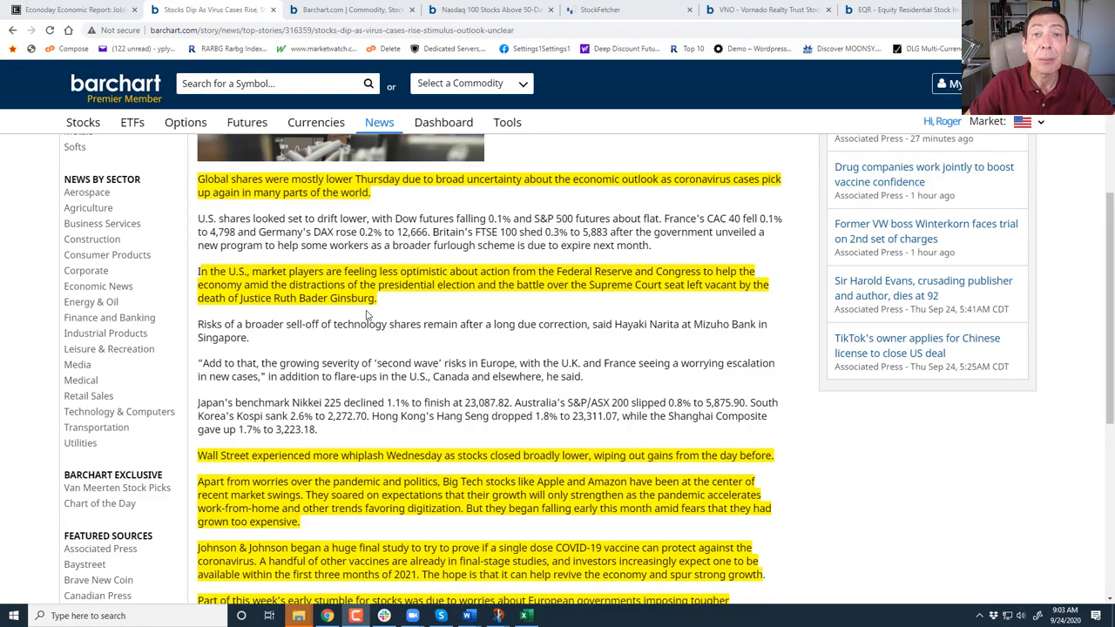
scroll("down", 3)
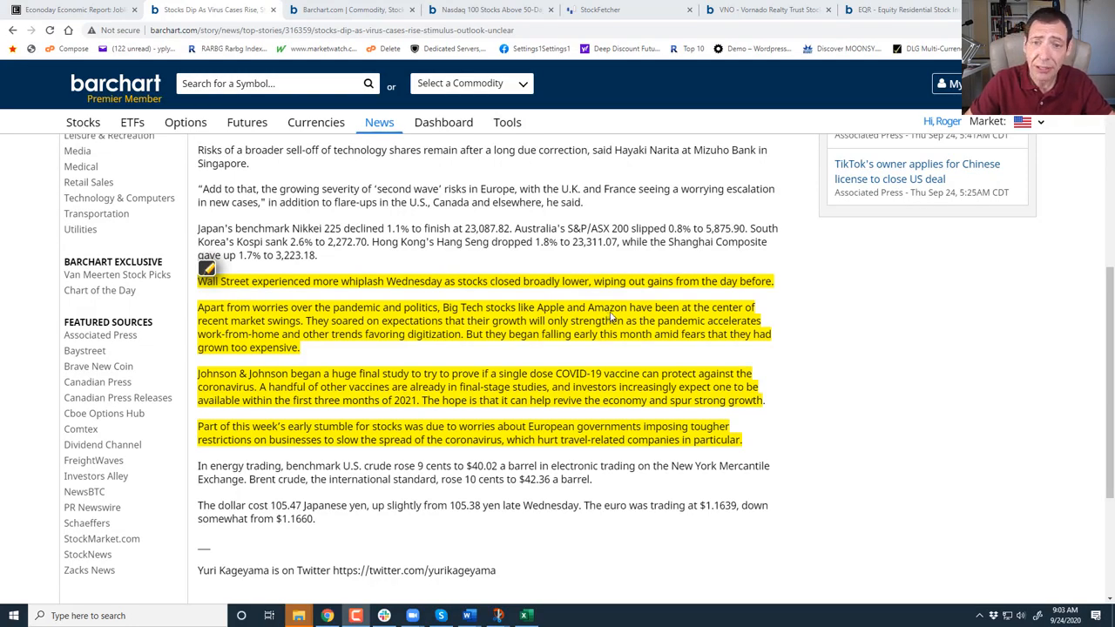
mouse_move(292, 337)
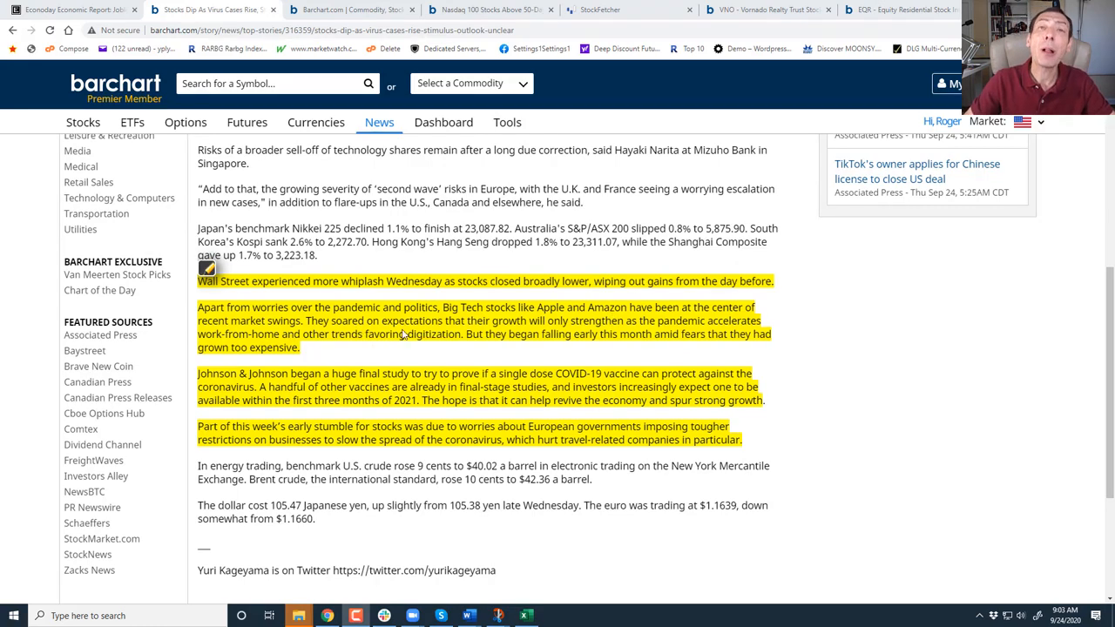
mouse_move(572, 337)
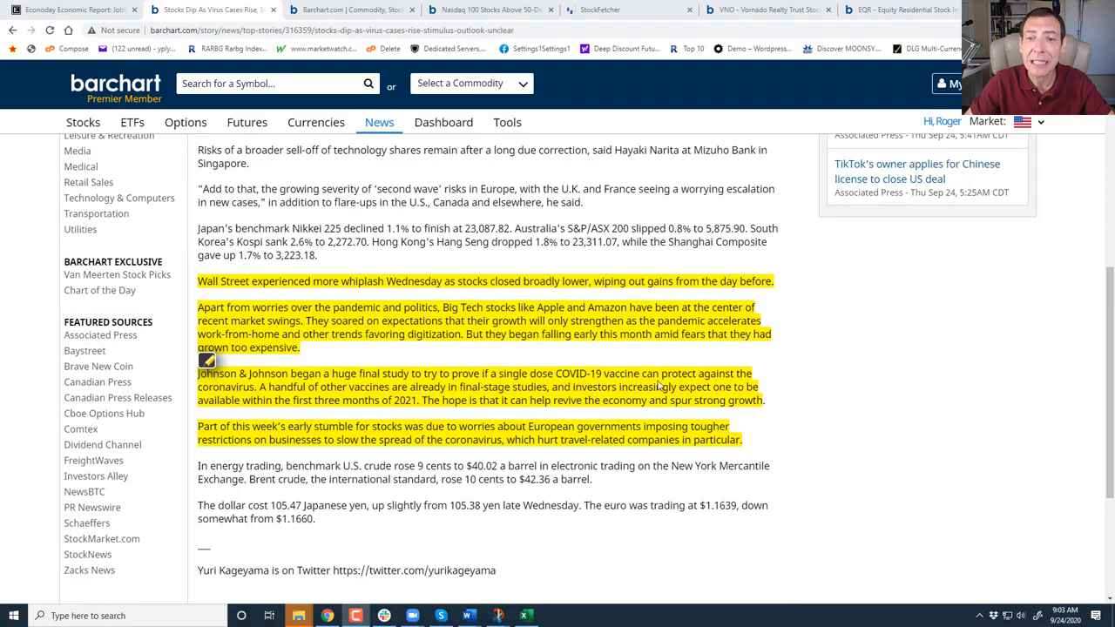
mouse_move(402, 398)
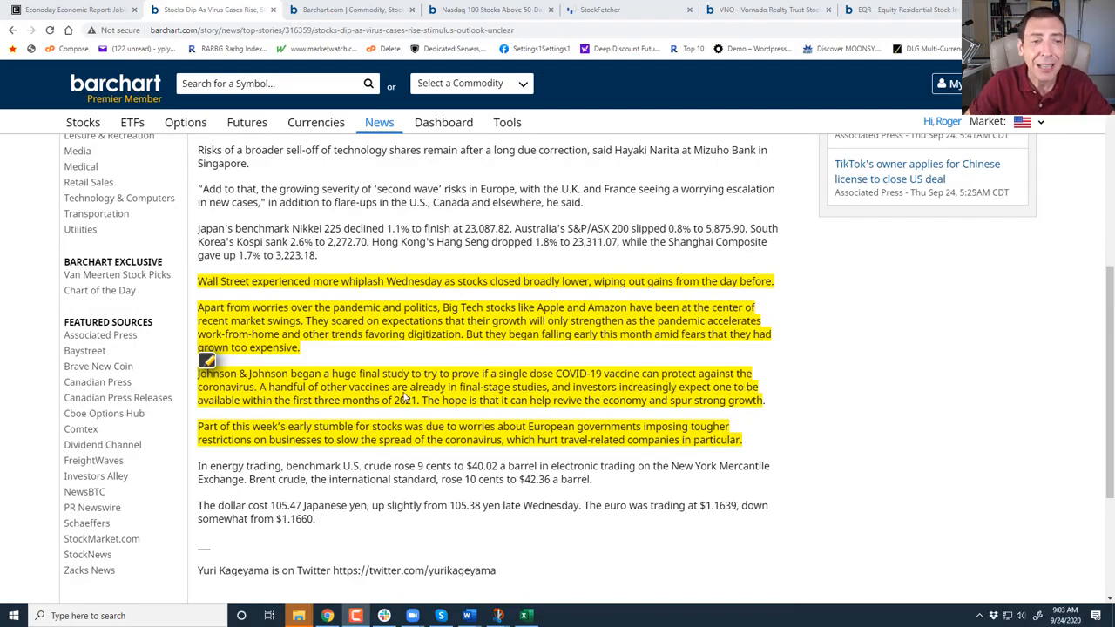
mouse_move(320, 411)
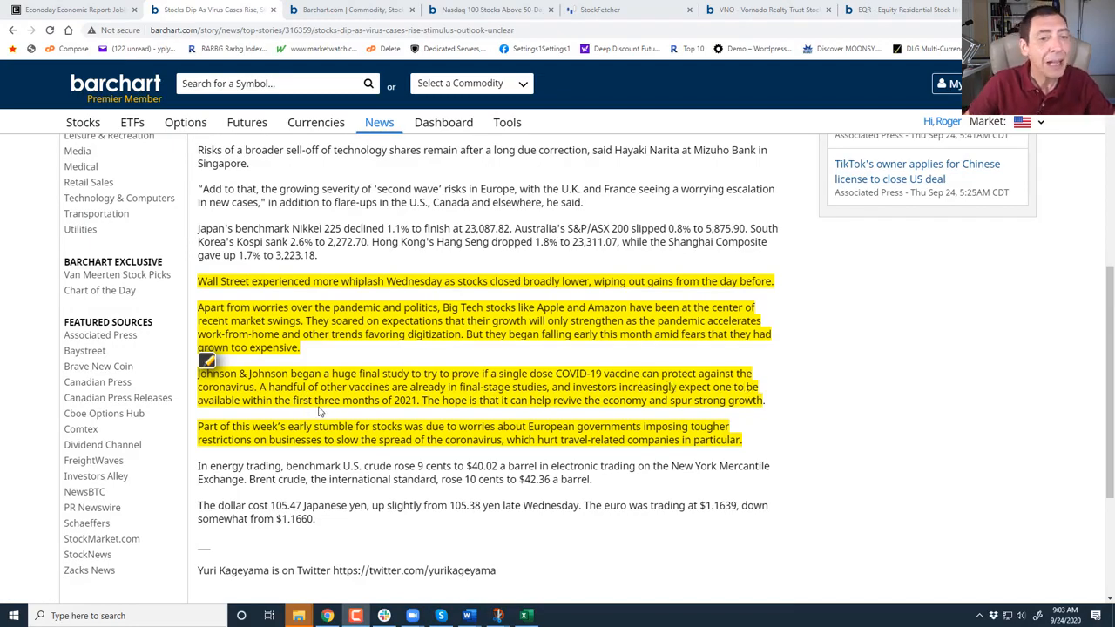
mouse_move(527, 401)
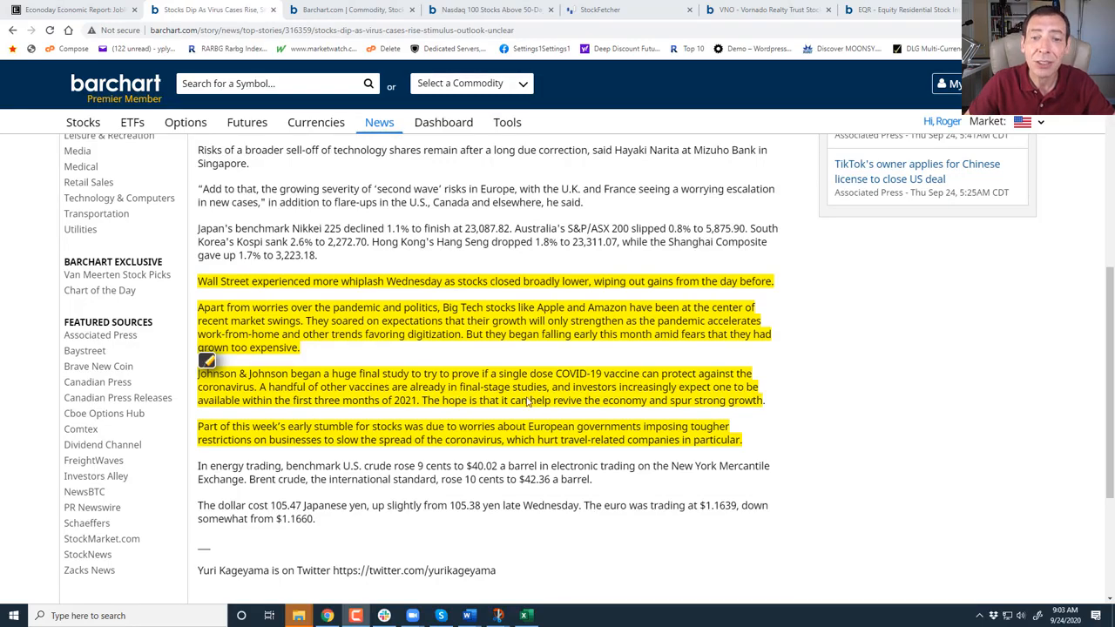
mouse_move(703, 400)
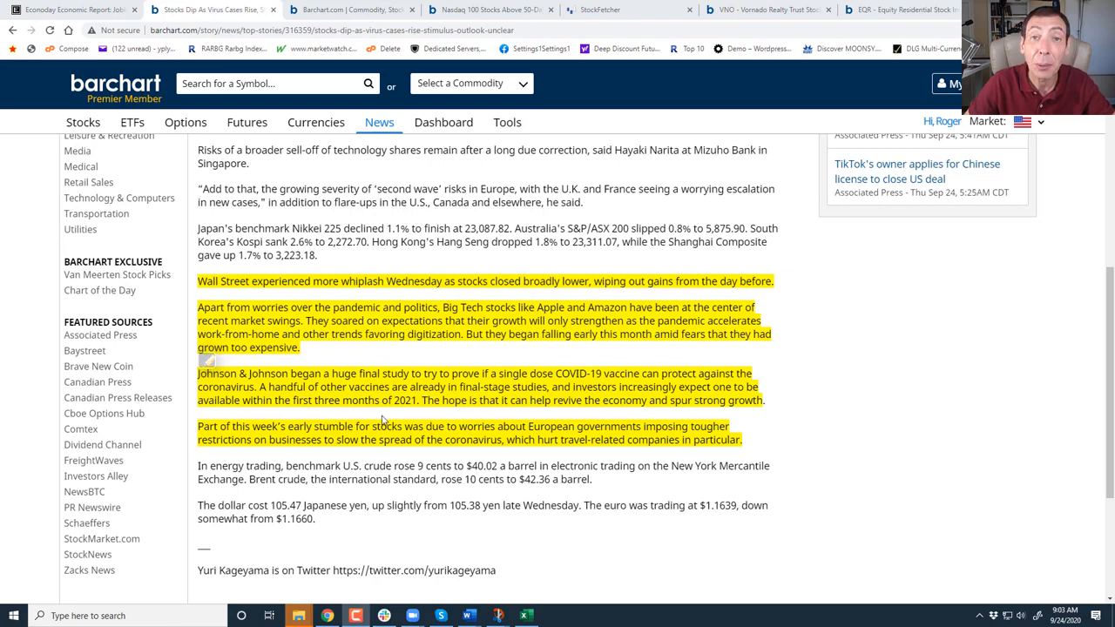
mouse_move(402, 415)
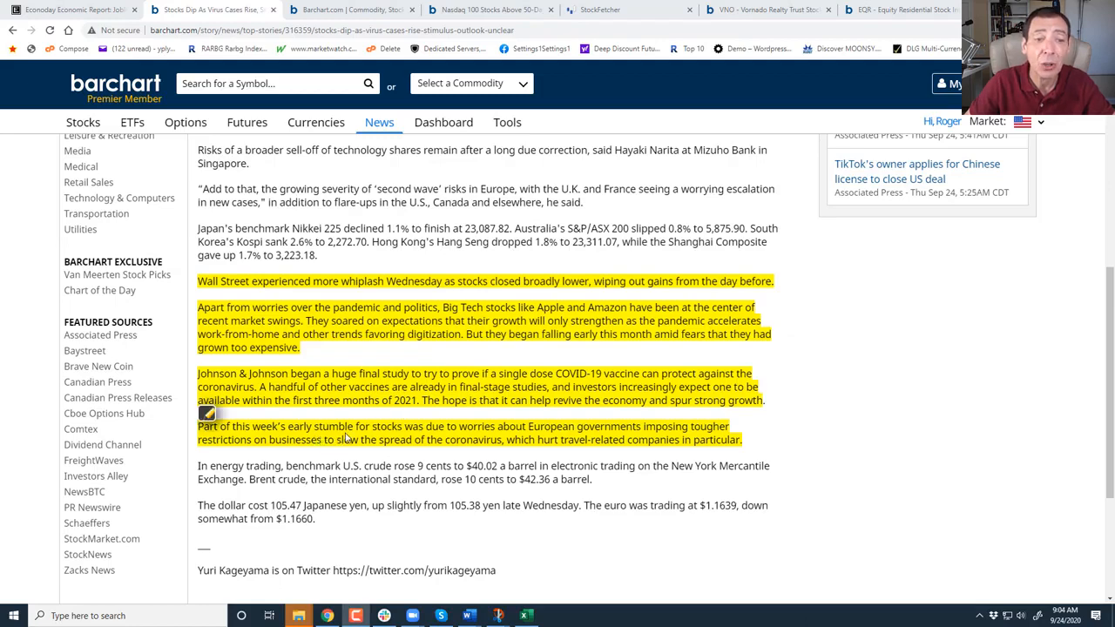
mouse_move(512, 440)
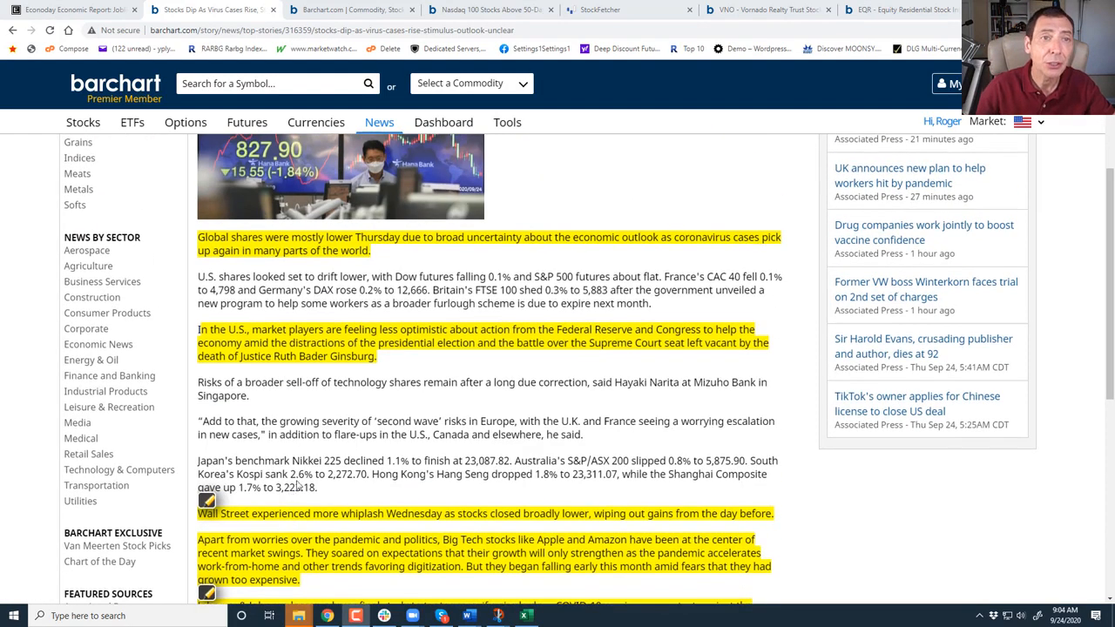
left_click(69, 9)
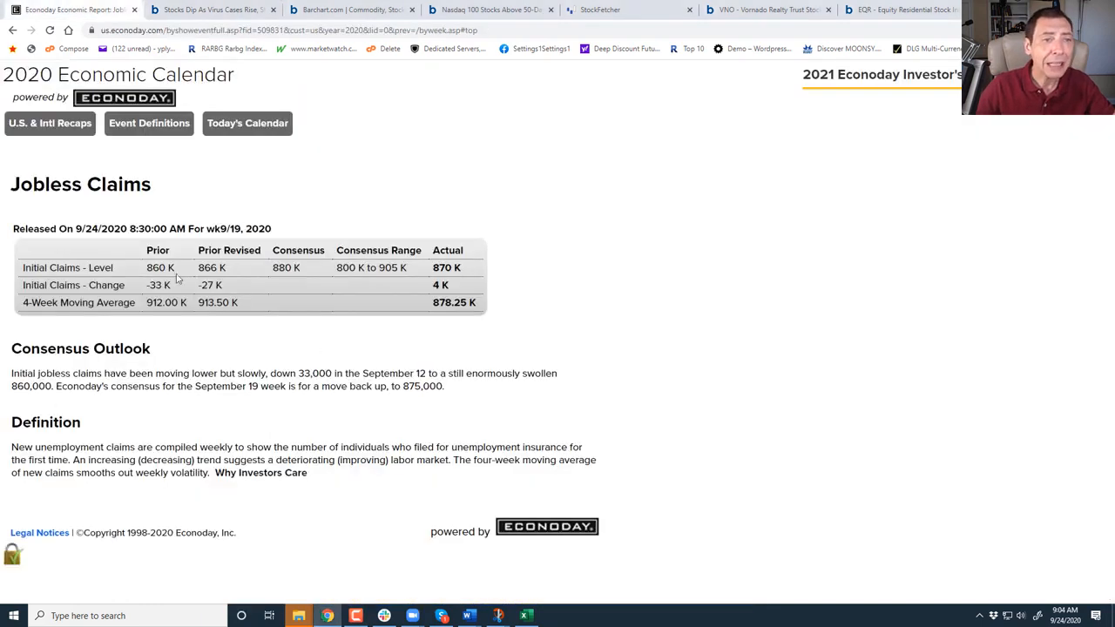
mouse_move(440, 272)
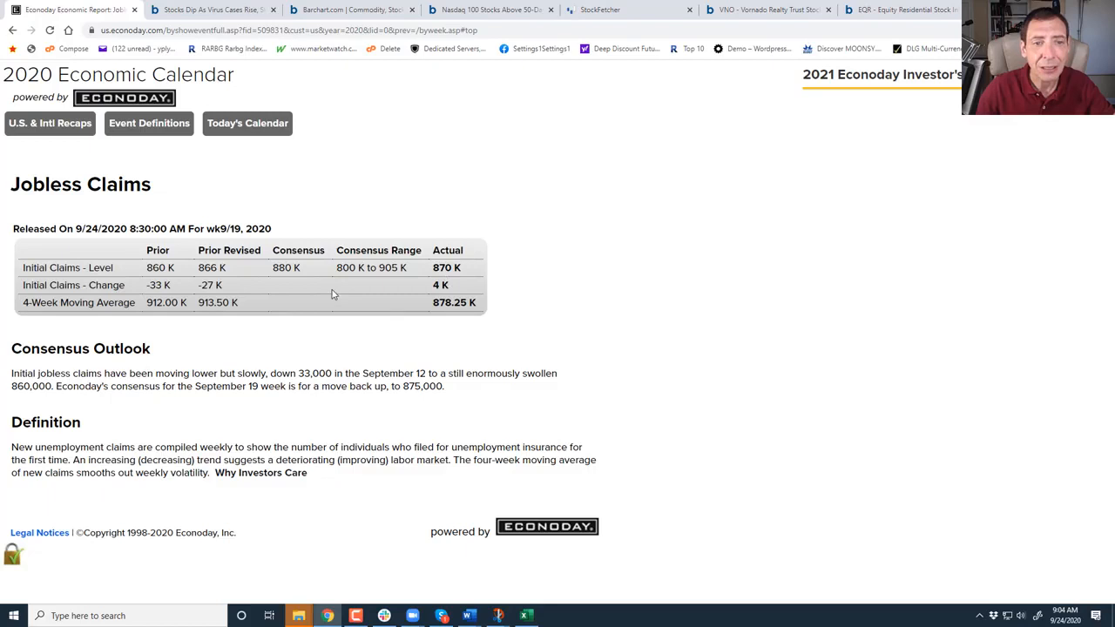
mouse_move(396, 279)
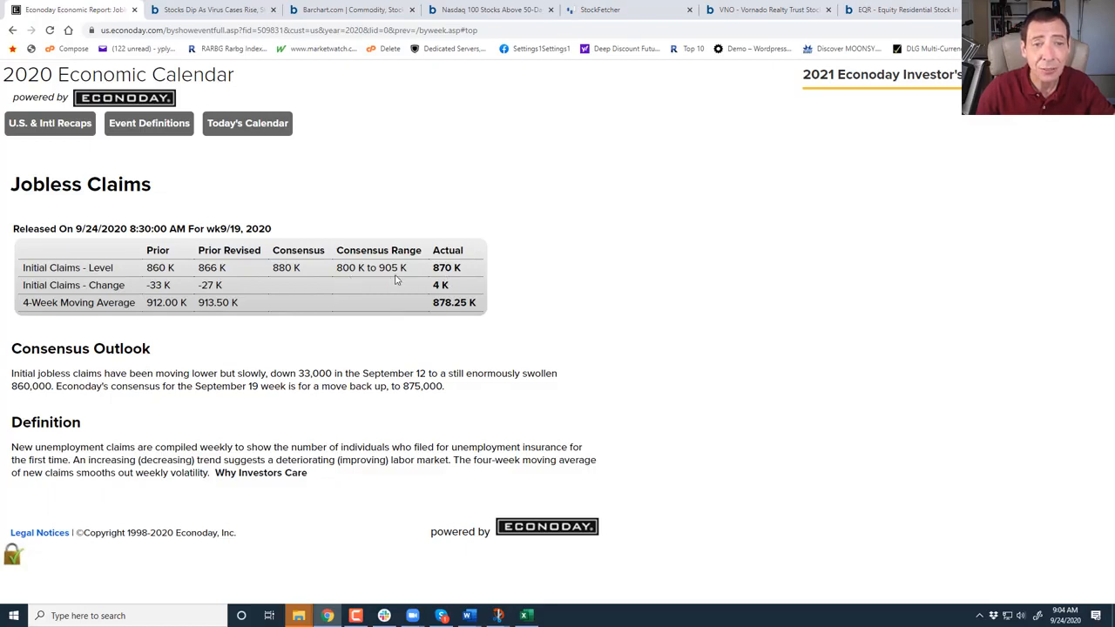
mouse_move(87, 319)
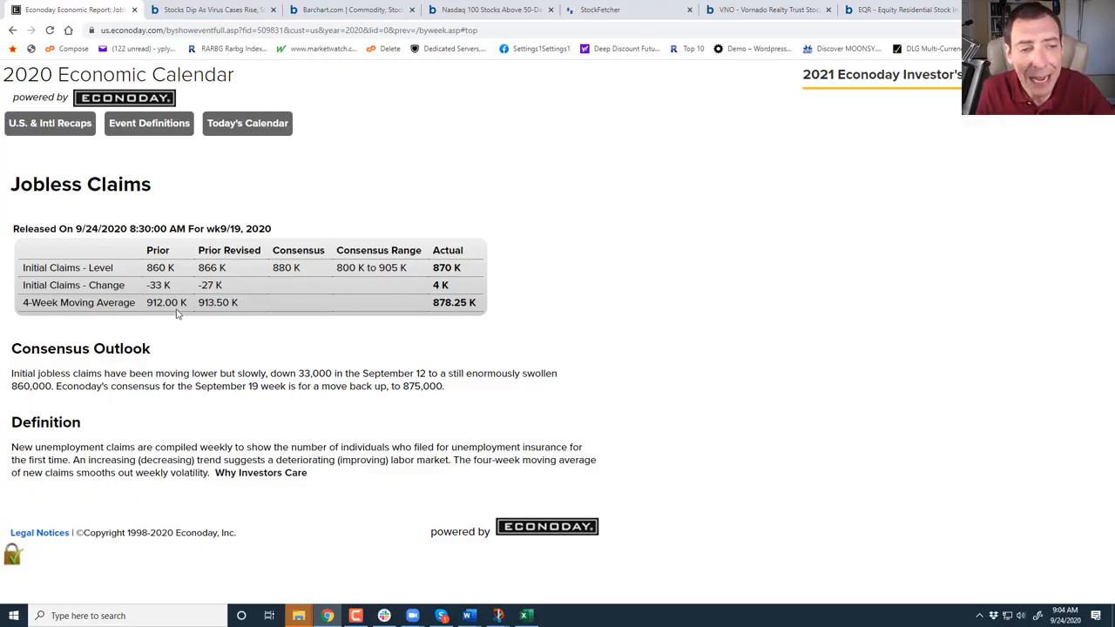
mouse_move(216, 316)
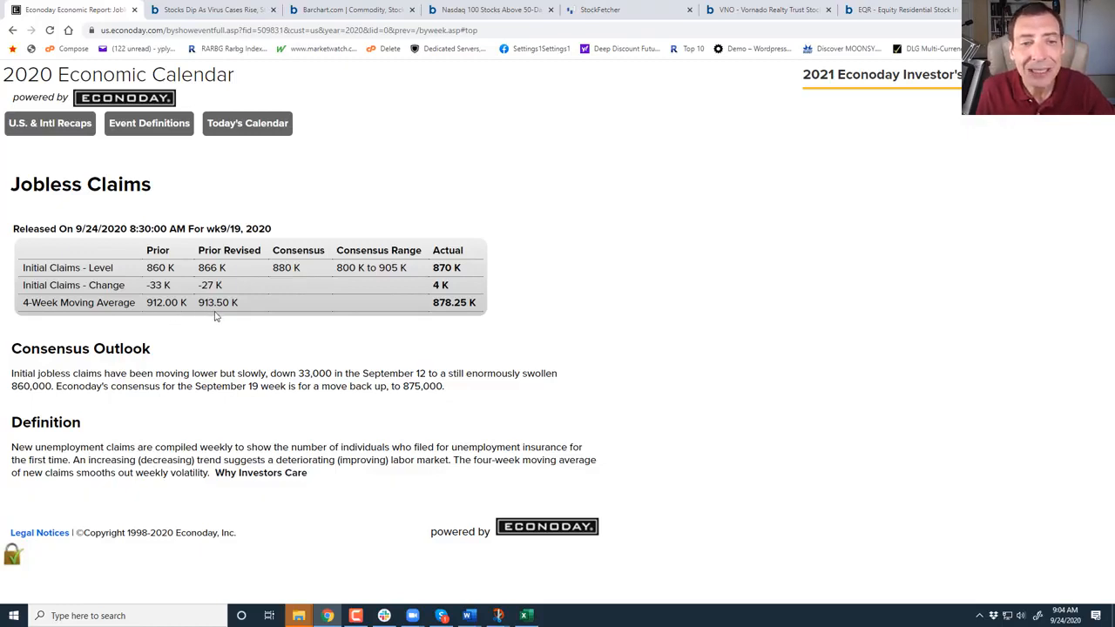
mouse_move(451, 281)
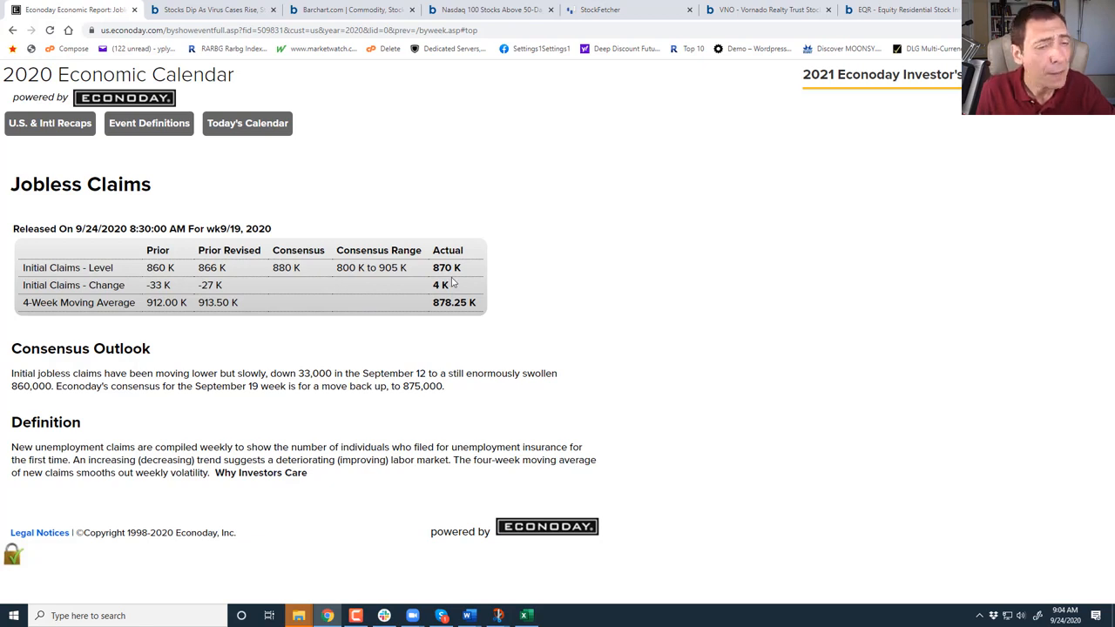
mouse_move(446, 282)
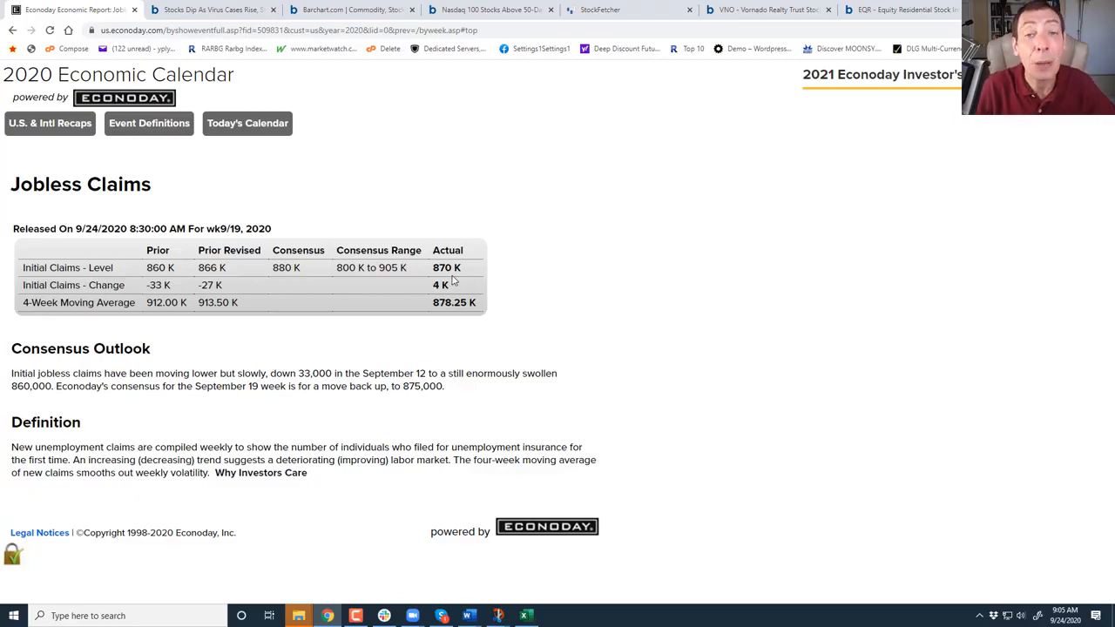
mouse_move(435, 240)
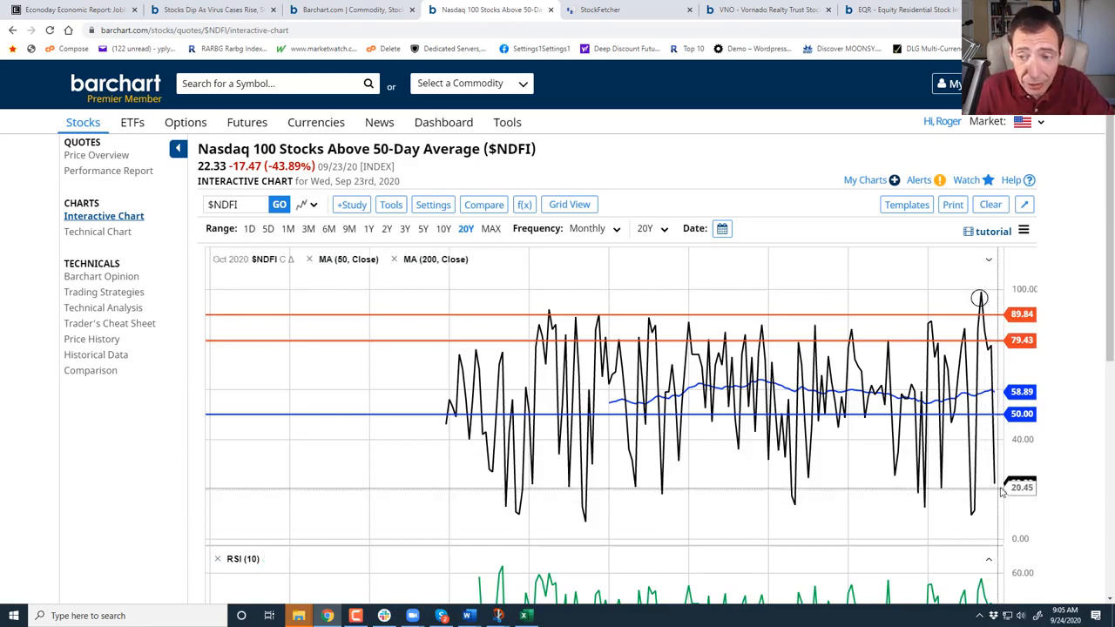
mouse_move(997, 488)
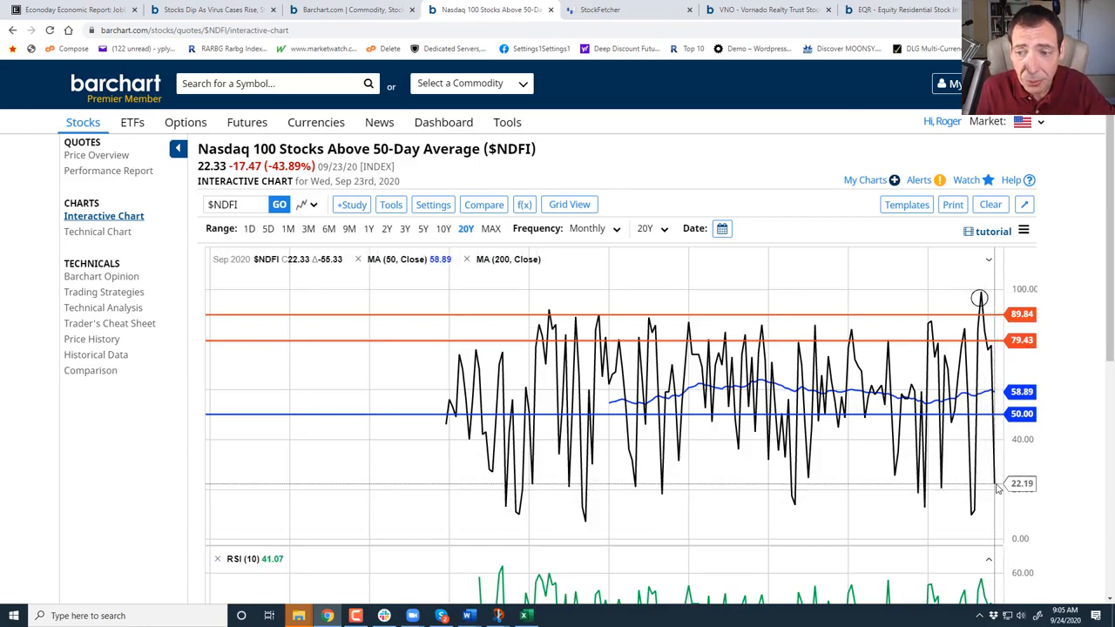
mouse_move(996, 519)
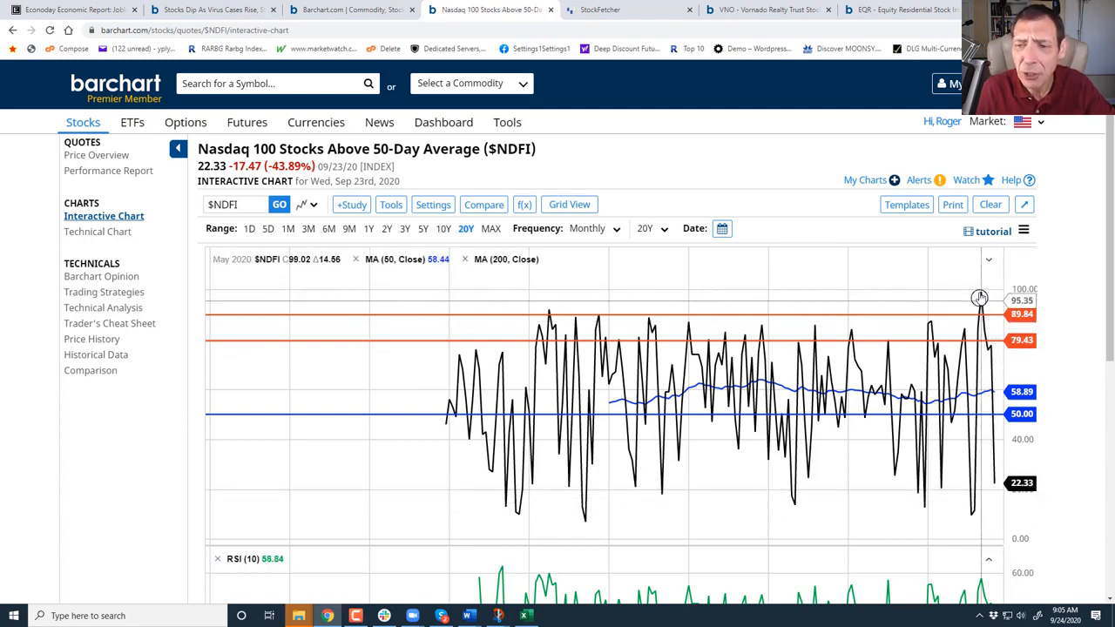
mouse_move(997, 487)
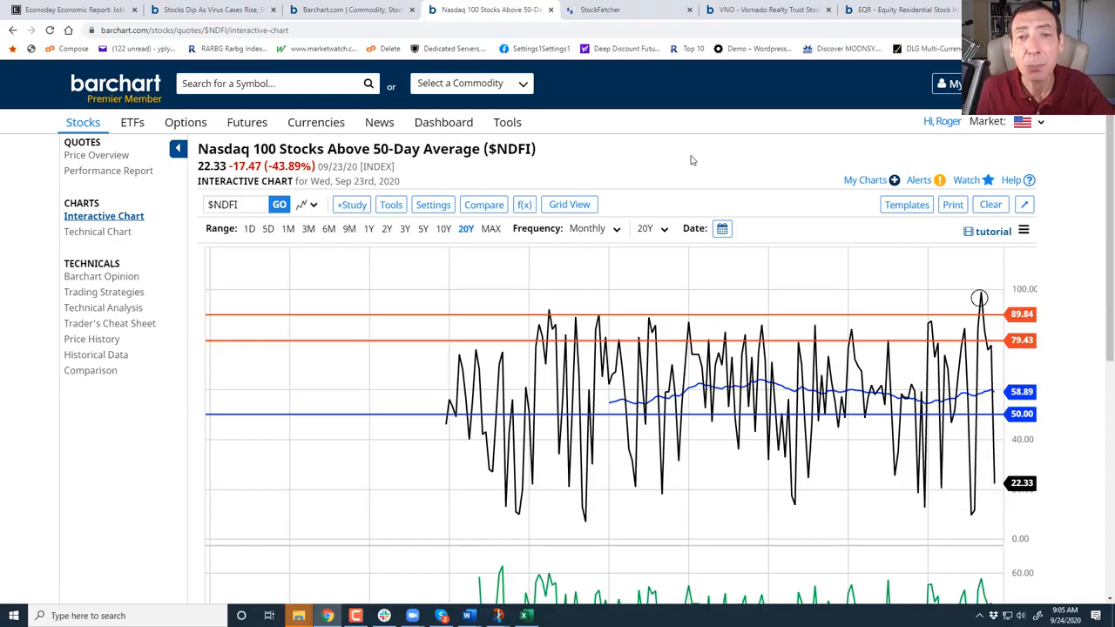
mouse_move(618, 136)
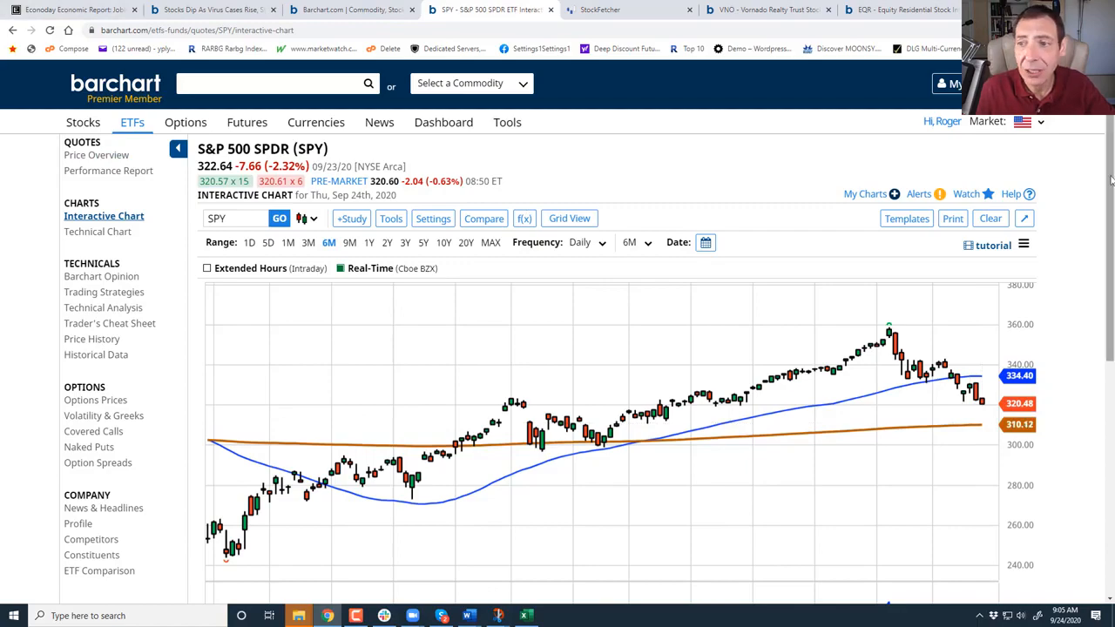
Open the Stocks menu listings over the SPY six-month daily chart.
left_click(83, 122)
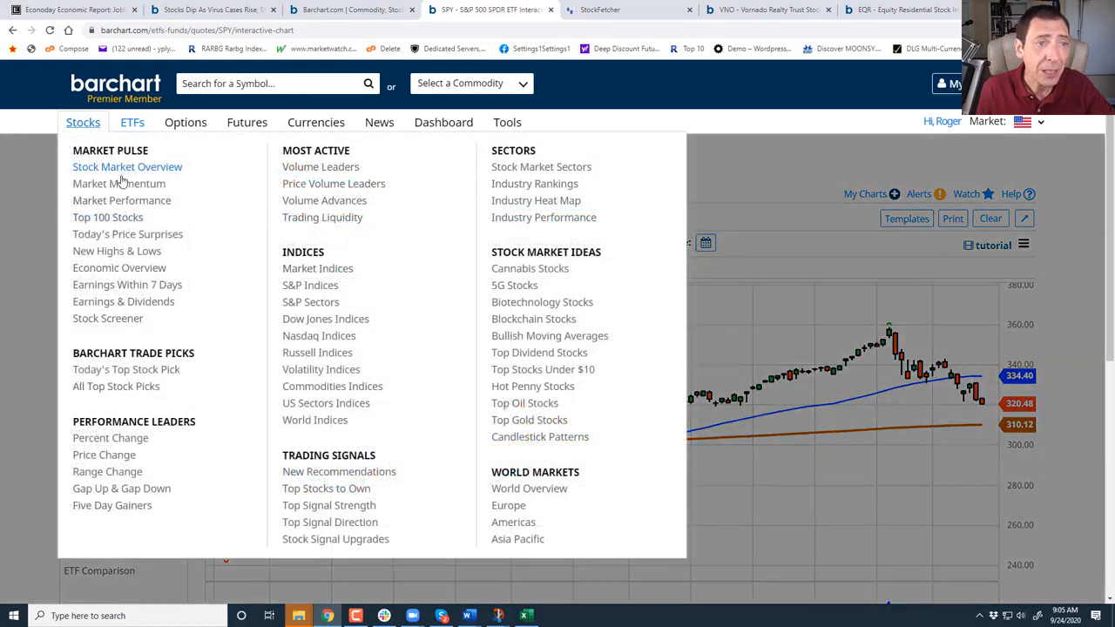
Open Stocks > Market Momentum, review the Market Average table, and focus the symbol search.
left_click(121, 199)
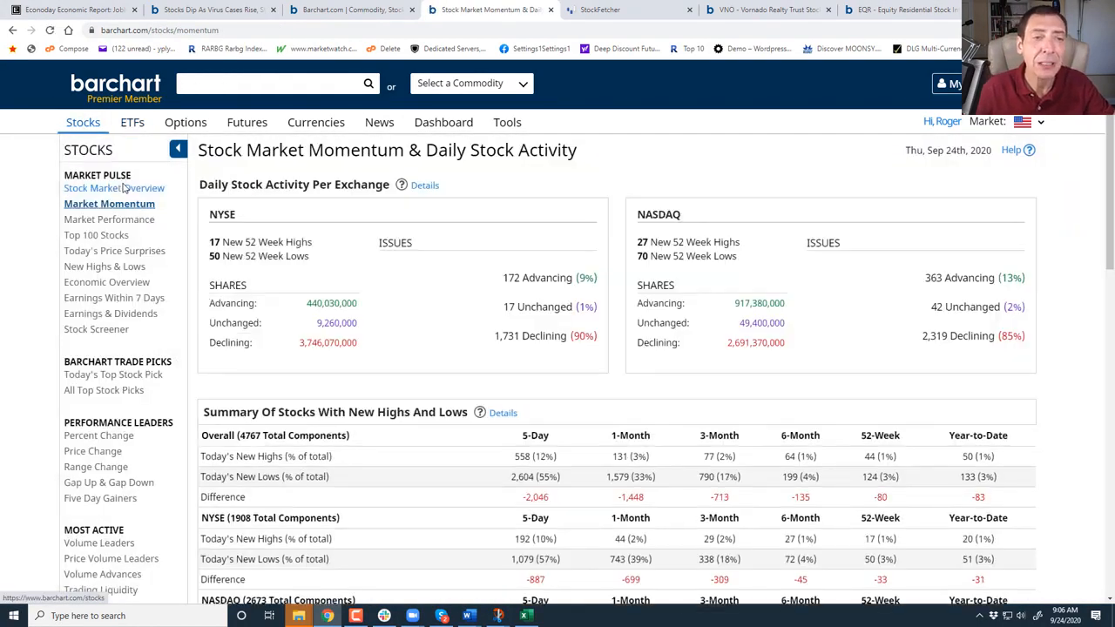
scroll("down", 3)
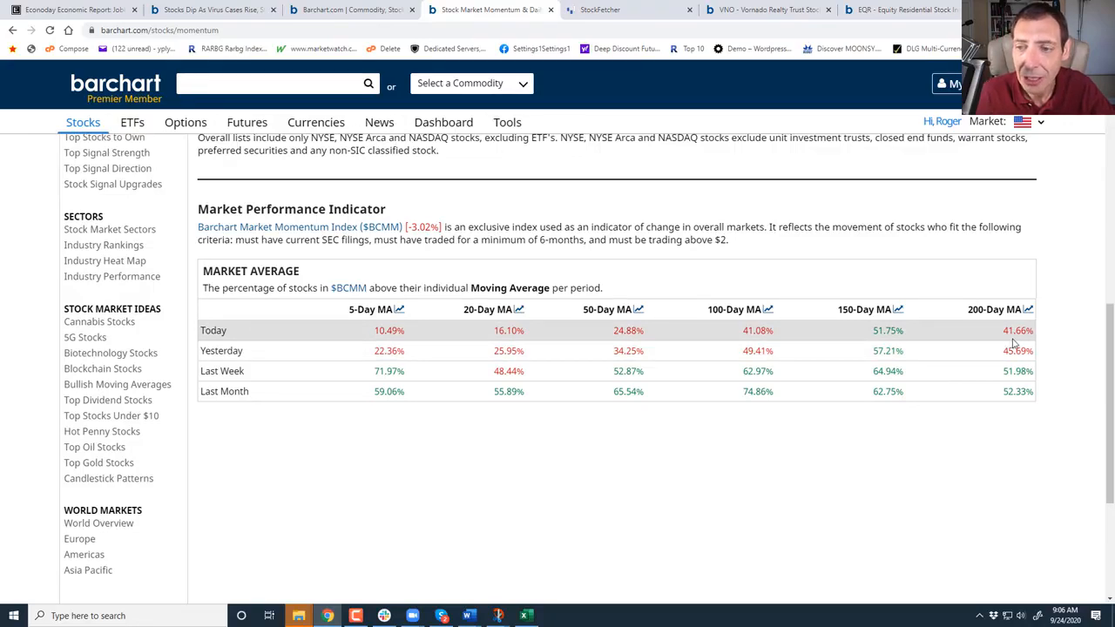
left_click(270, 82)
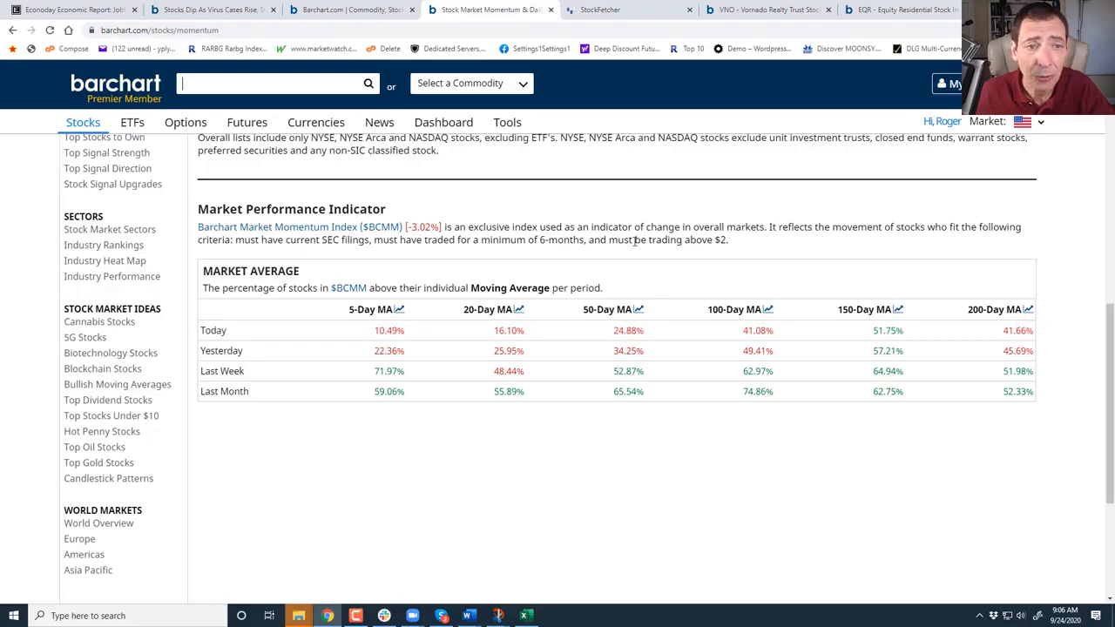
left_click(109, 203)
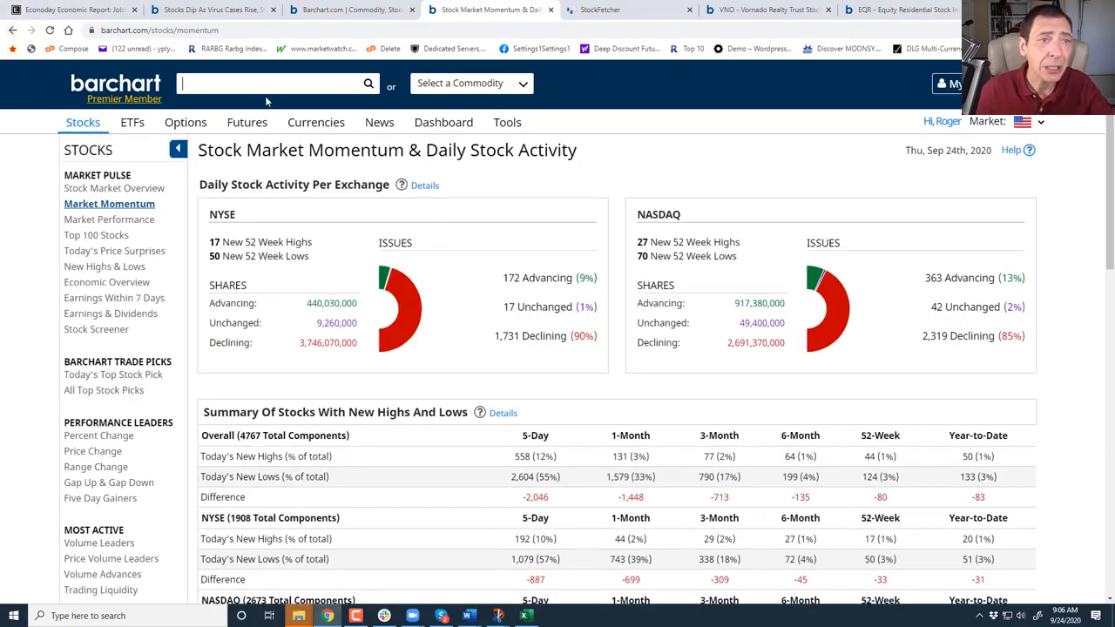
Look up QQQ and open its six-month daily full interactive chart.
type("qqq")
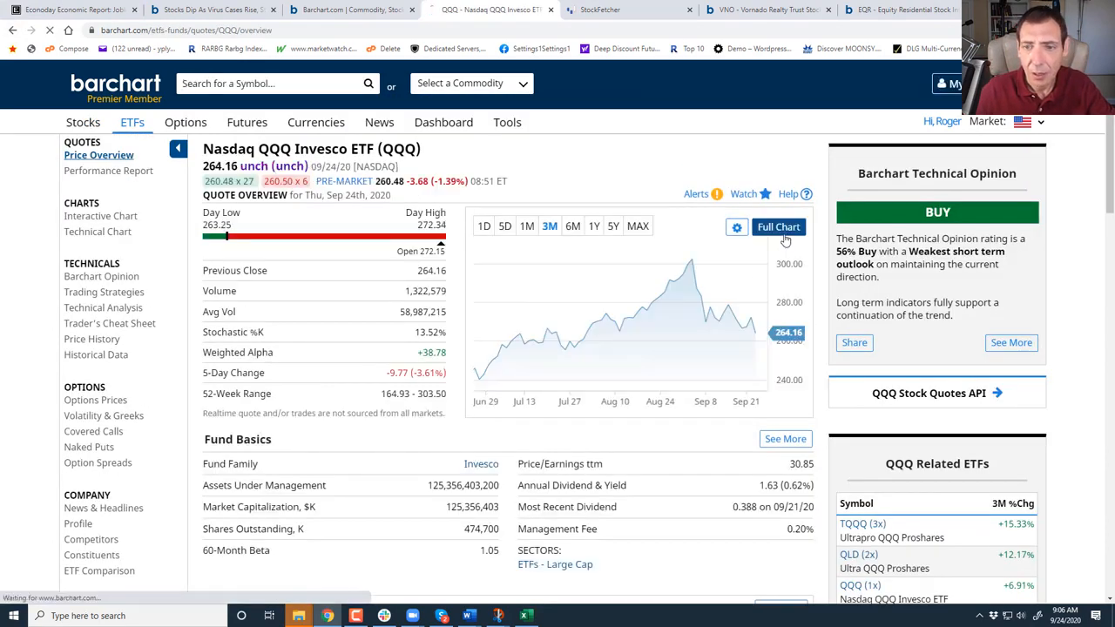
left_click(778, 226)
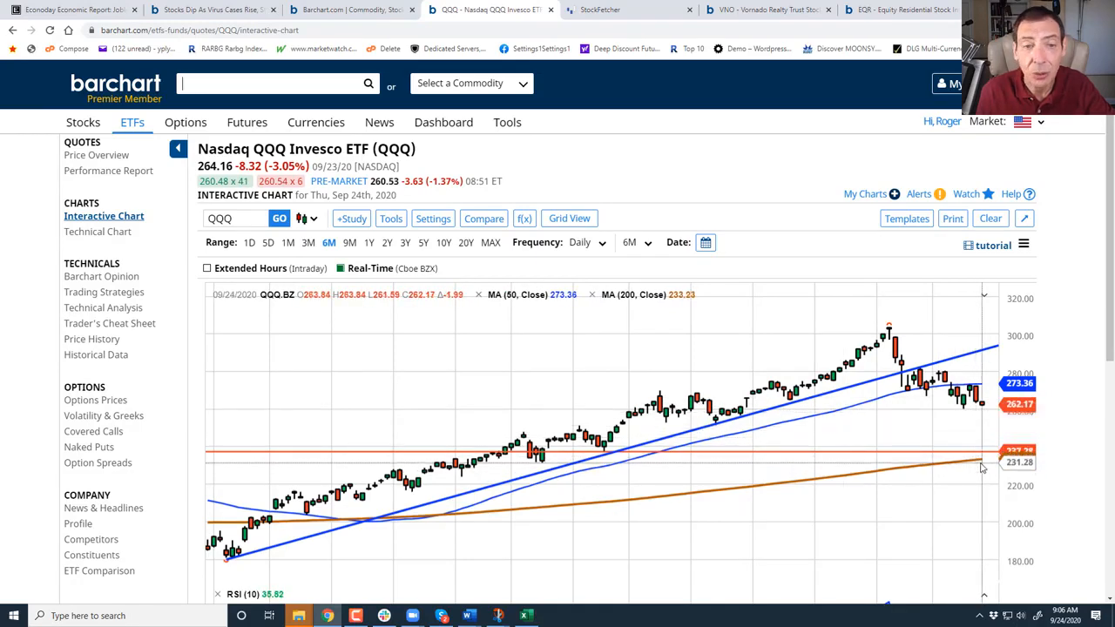
left_click(83, 122)
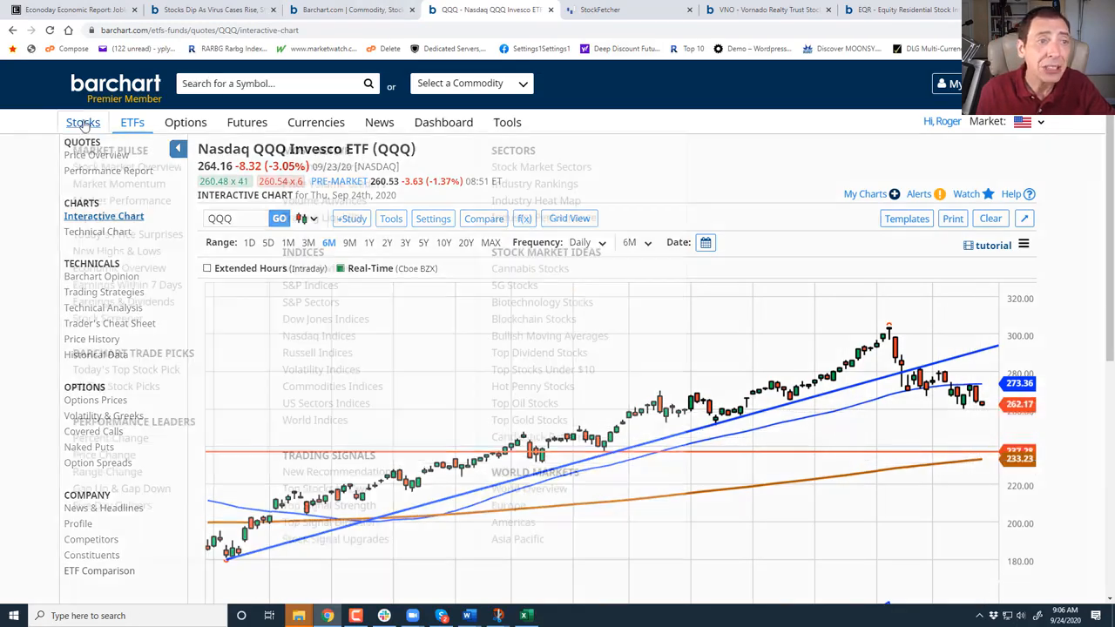
Return to Market Momentum and open the Nasdaq 100 index breadth page.
left_click(118, 184)
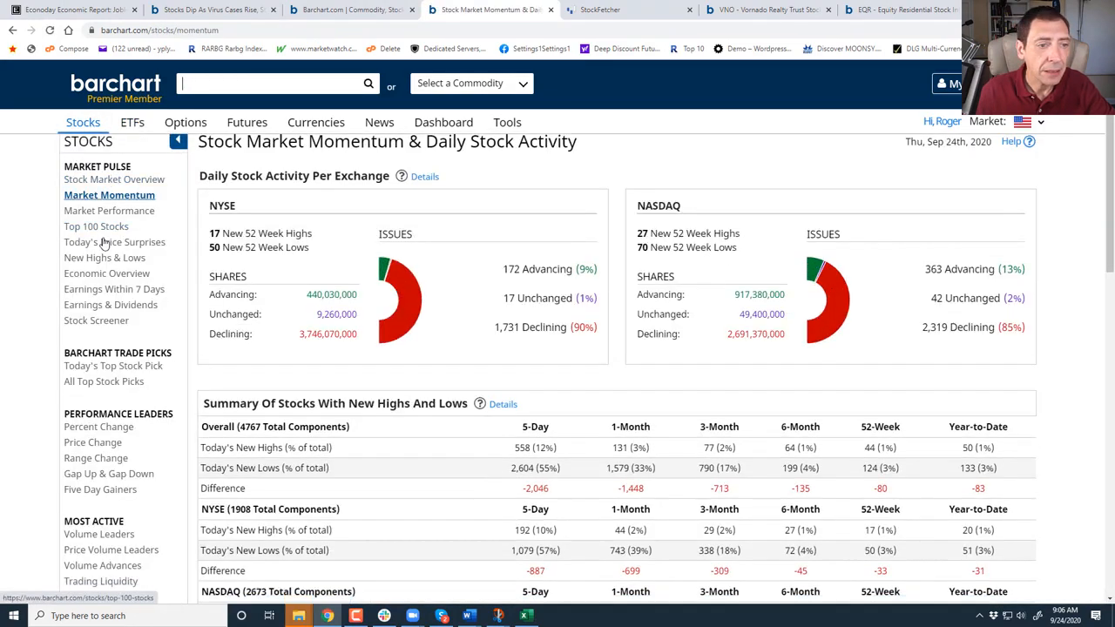
scroll("down", 3)
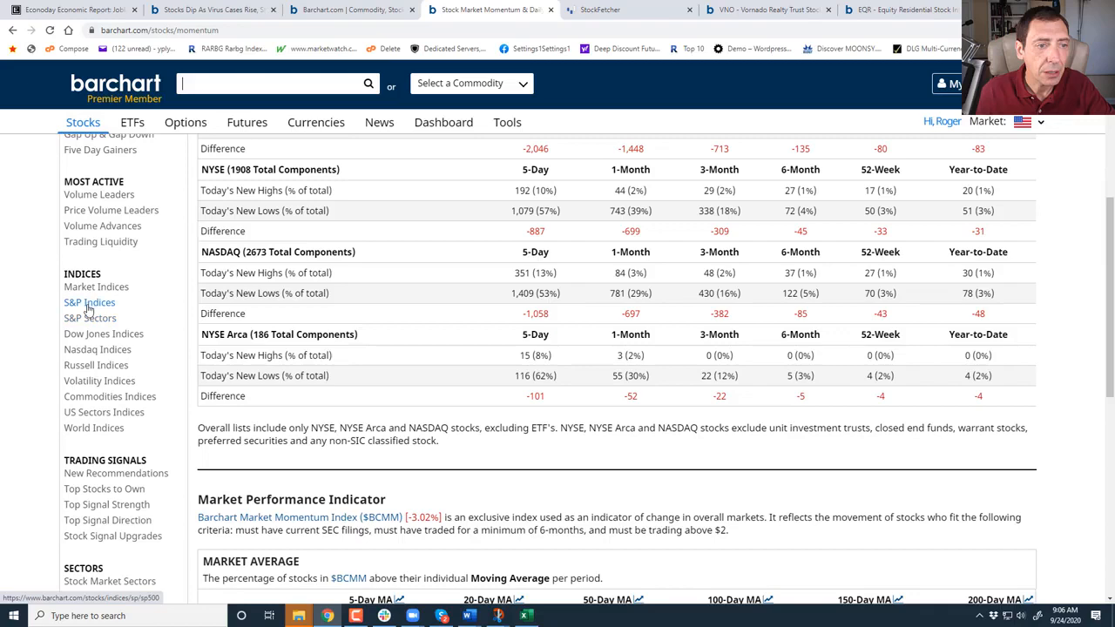
left_click(97, 349)
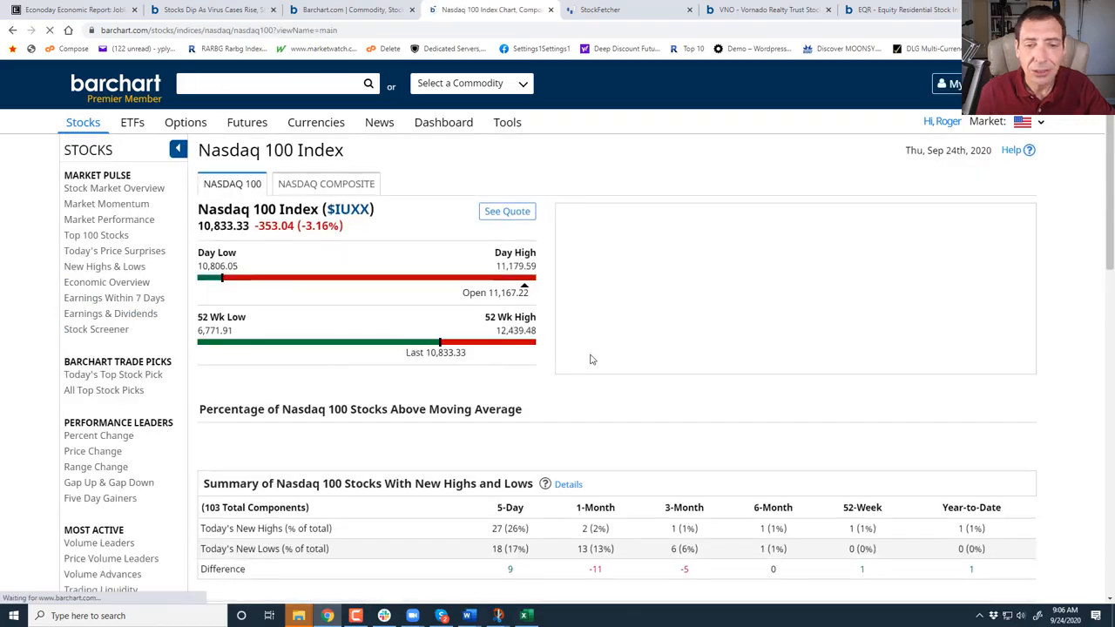
scroll("down", 3)
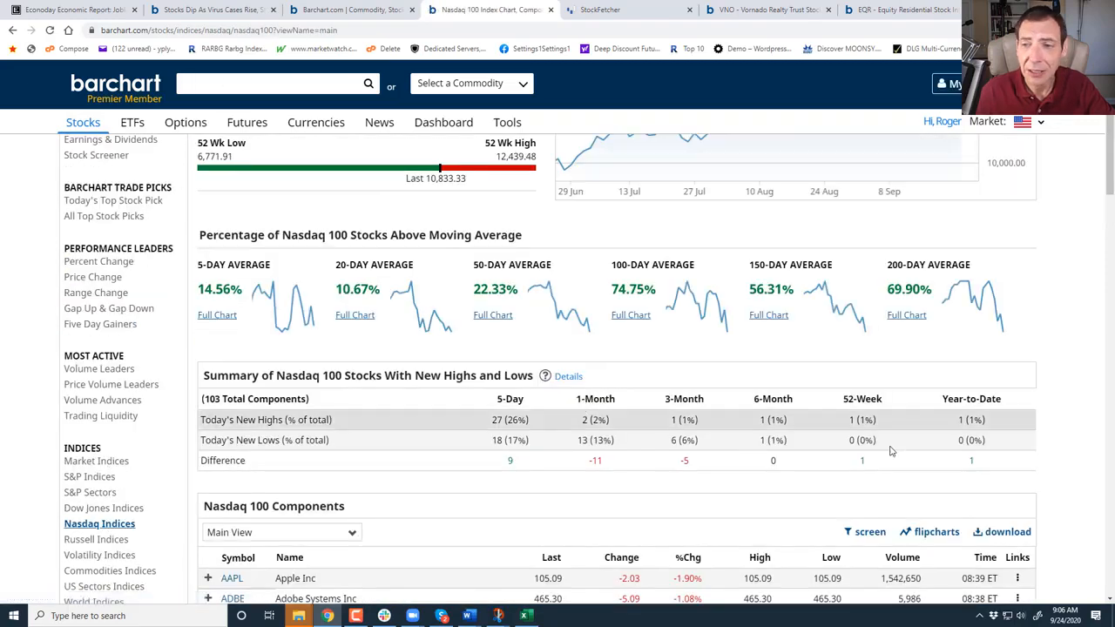
Chart $NDTH, Nasdaq 100 stocks above 200-day average, as a line, then go back.
left_click(906, 314)
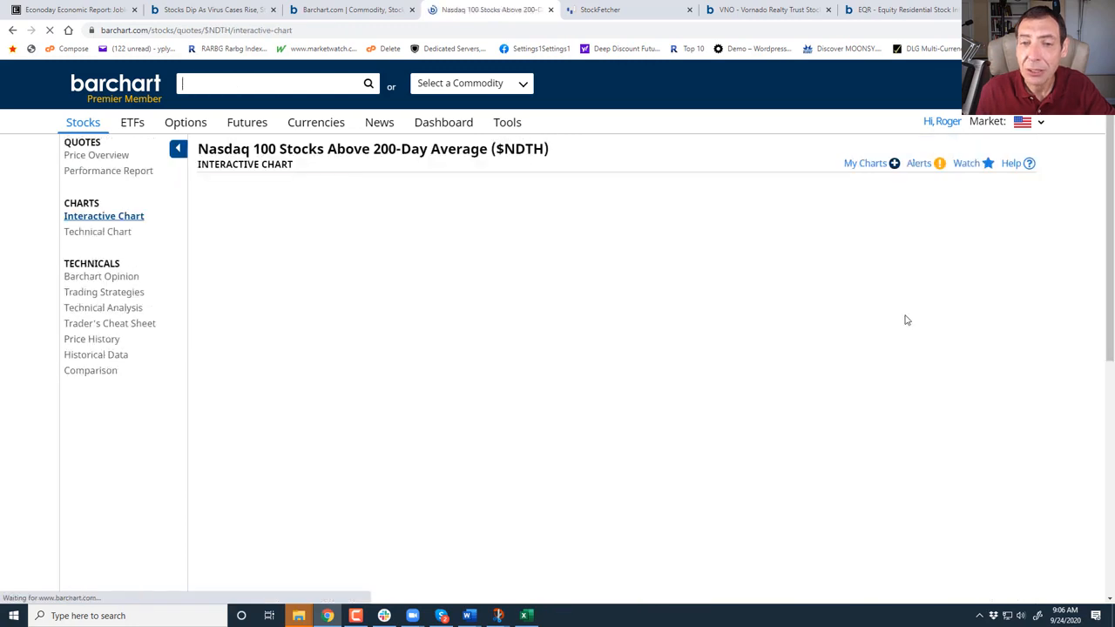
left_click(312, 207)
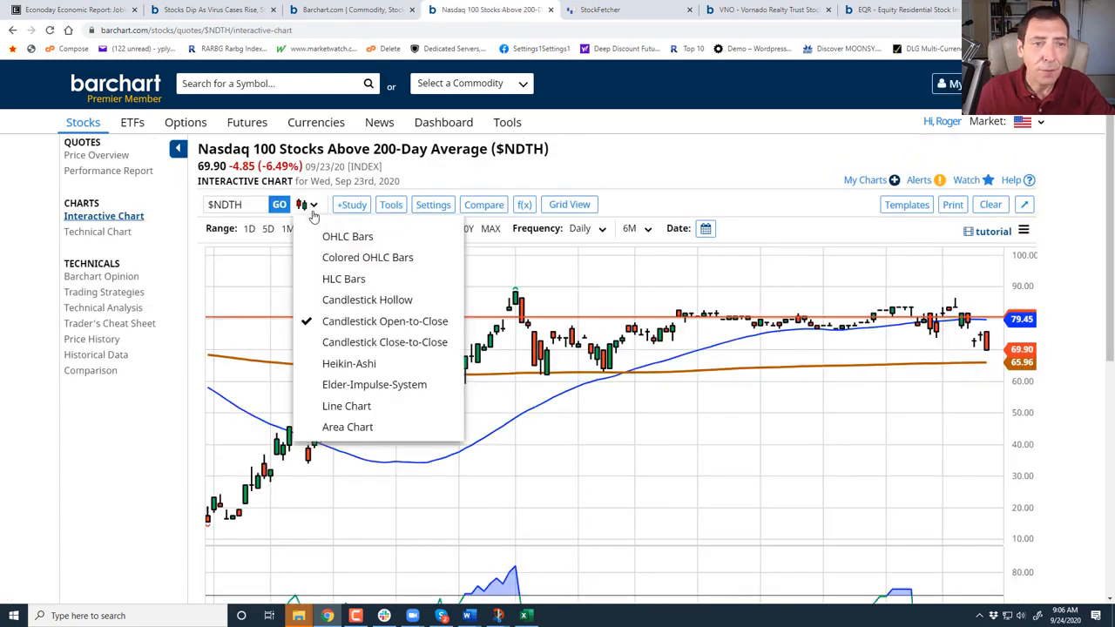
left_click(347, 406)
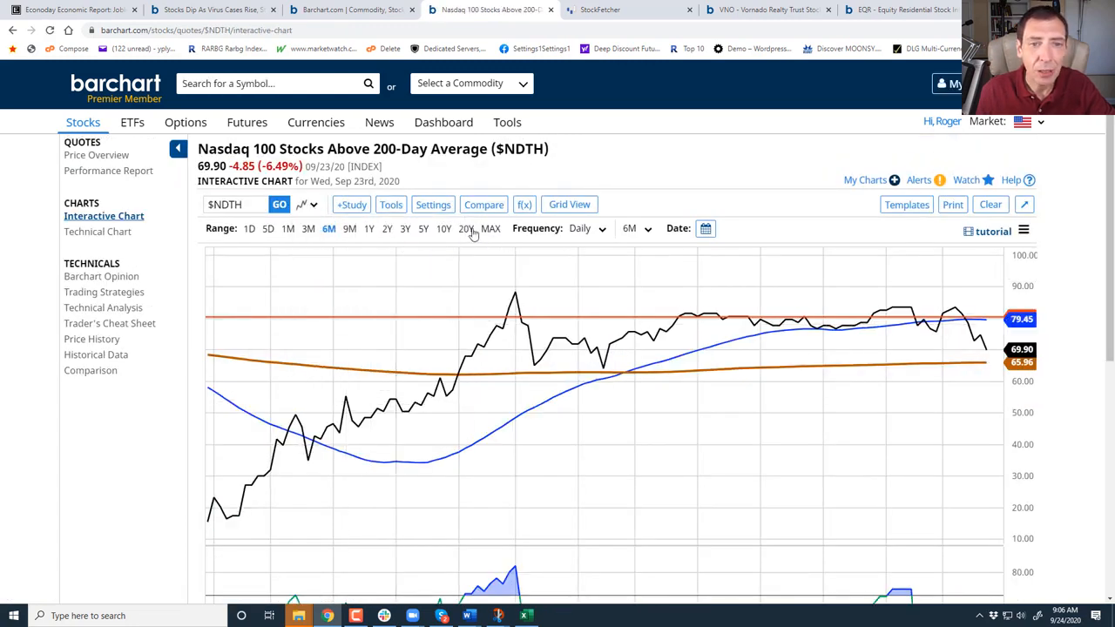
left_click(466, 228)
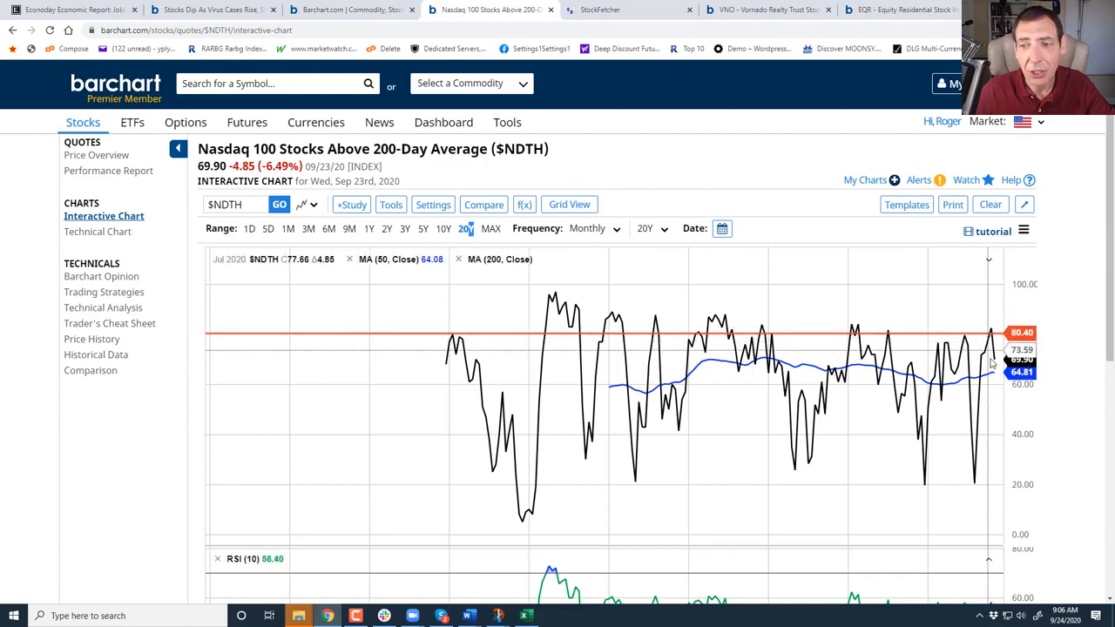
mouse_move(992, 362)
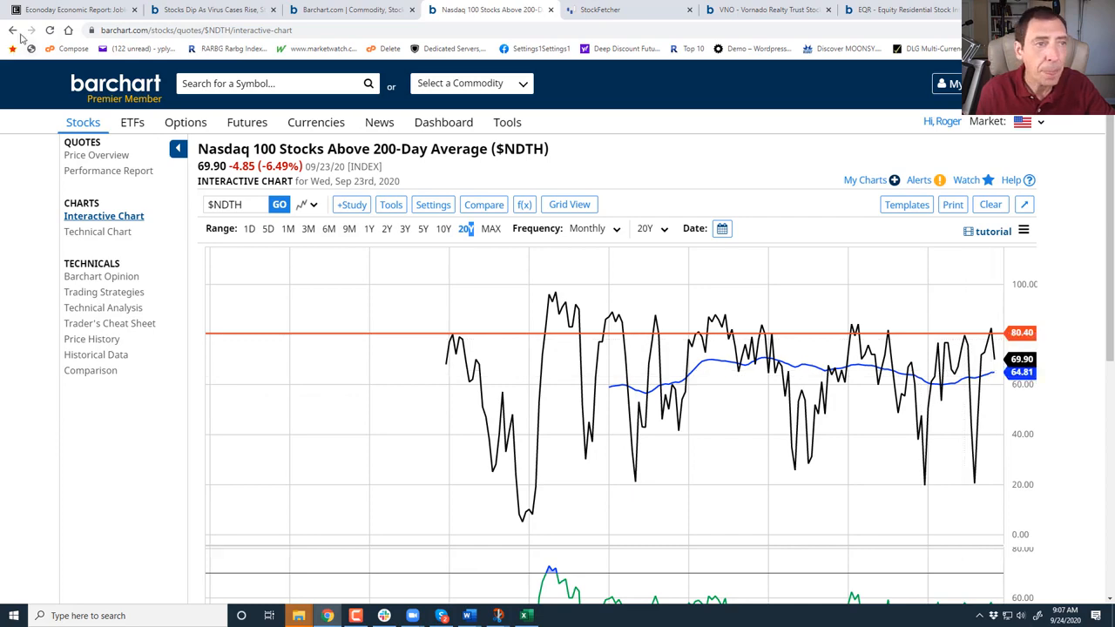
left_click(13, 30)
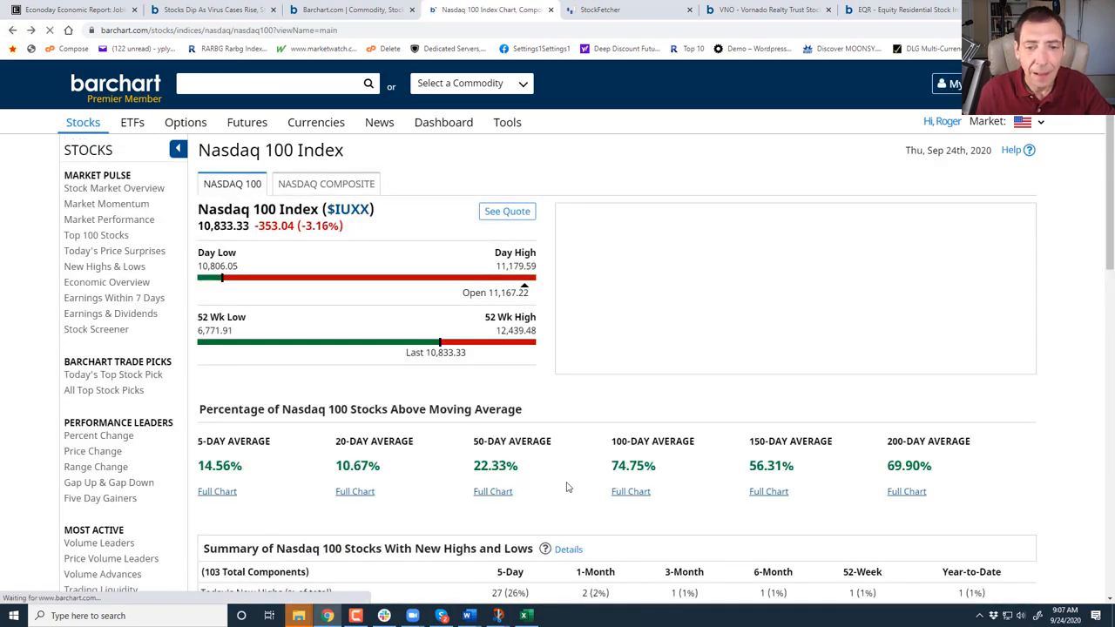
View the $CPC total put/call ratio chart, then return to Econoday's Jobless Claims report.
left_click(493, 492)
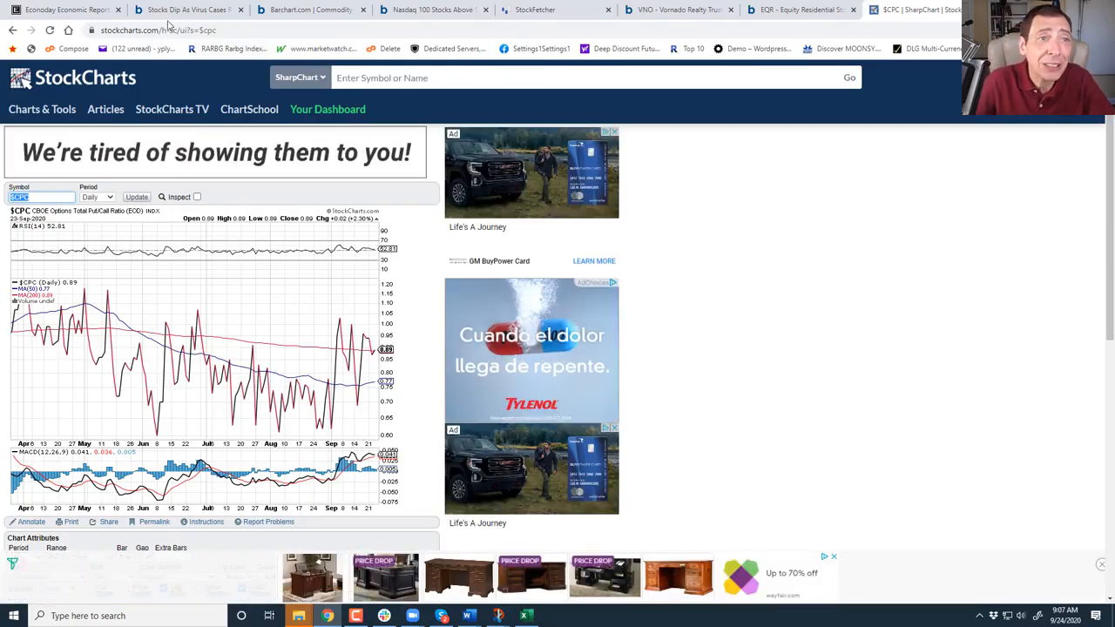
left_click(65, 9)
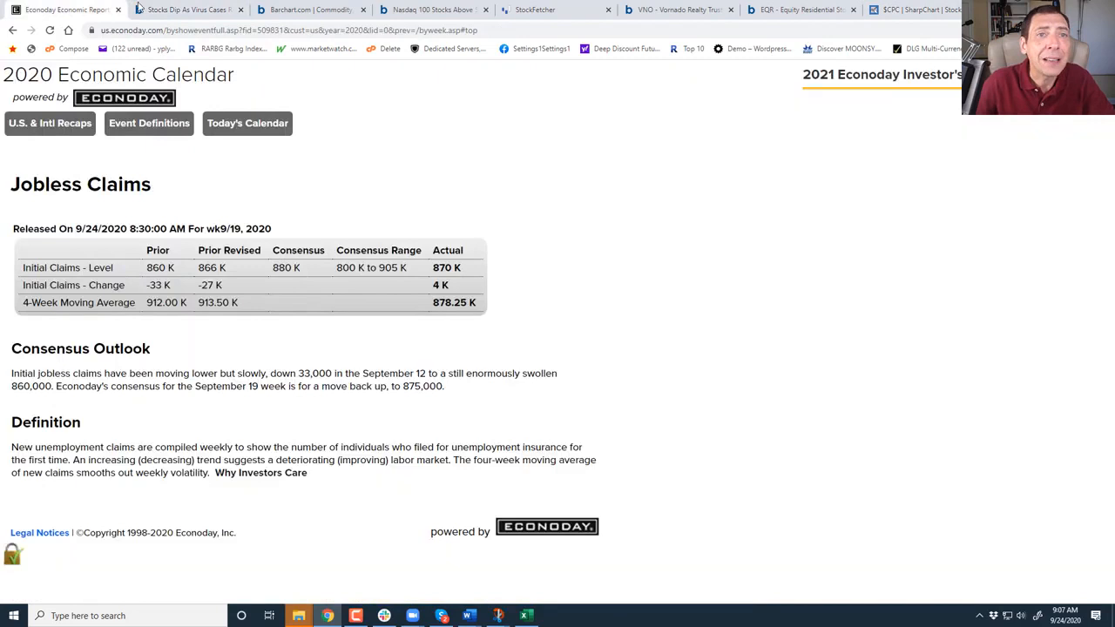
Switch to the VNO interactive chart and widen its range to nine months daily.
left_click(309, 9)
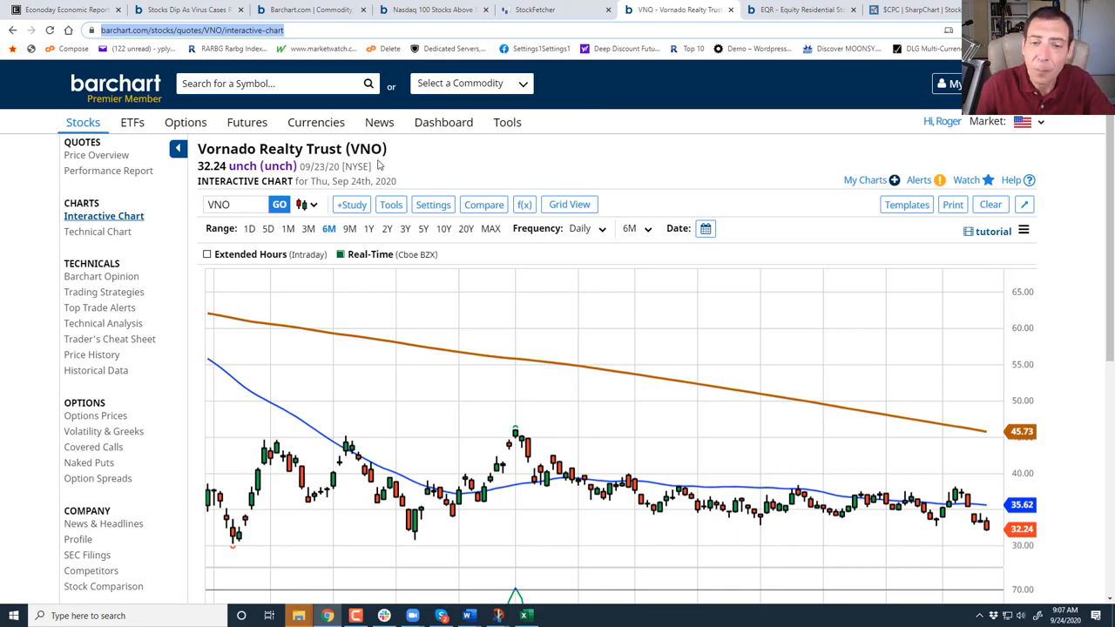
left_click(349, 228)
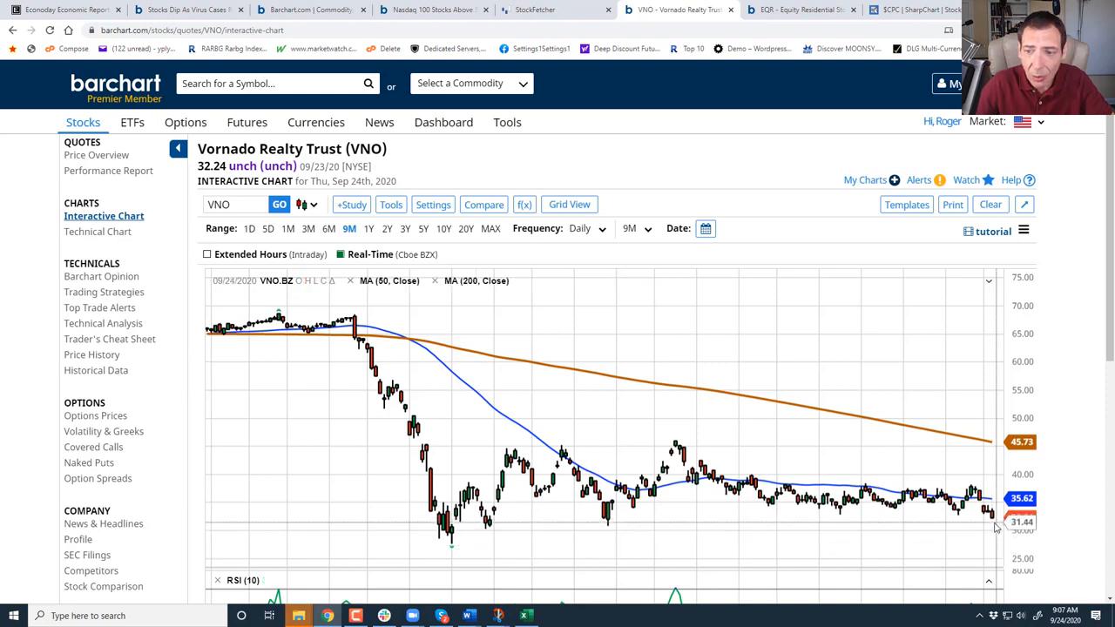
mouse_move(993, 522)
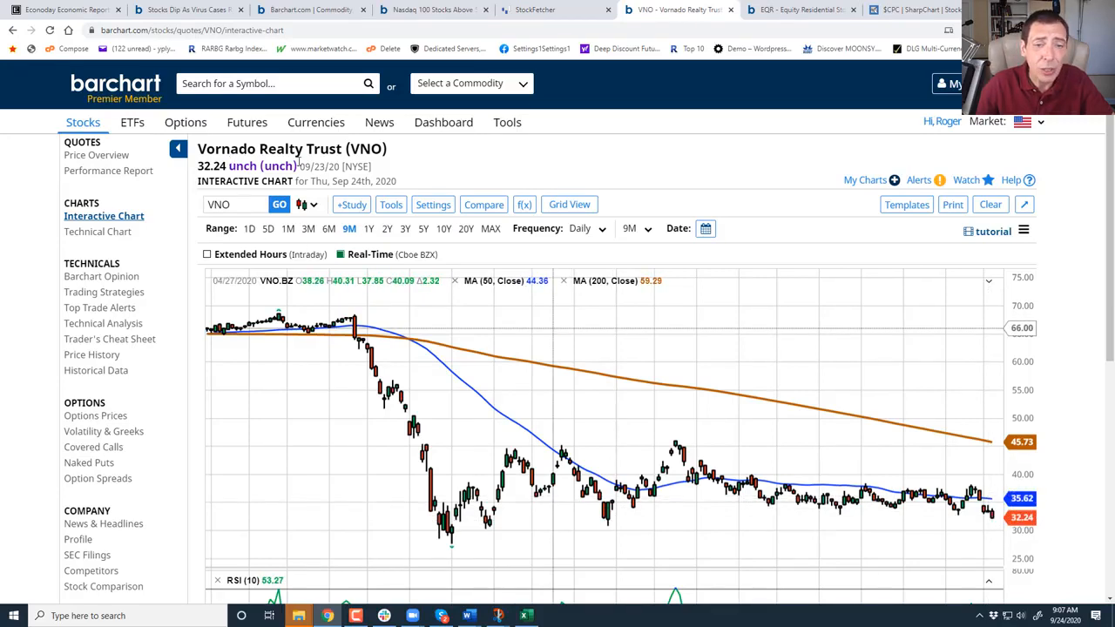
mouse_move(640, 501)
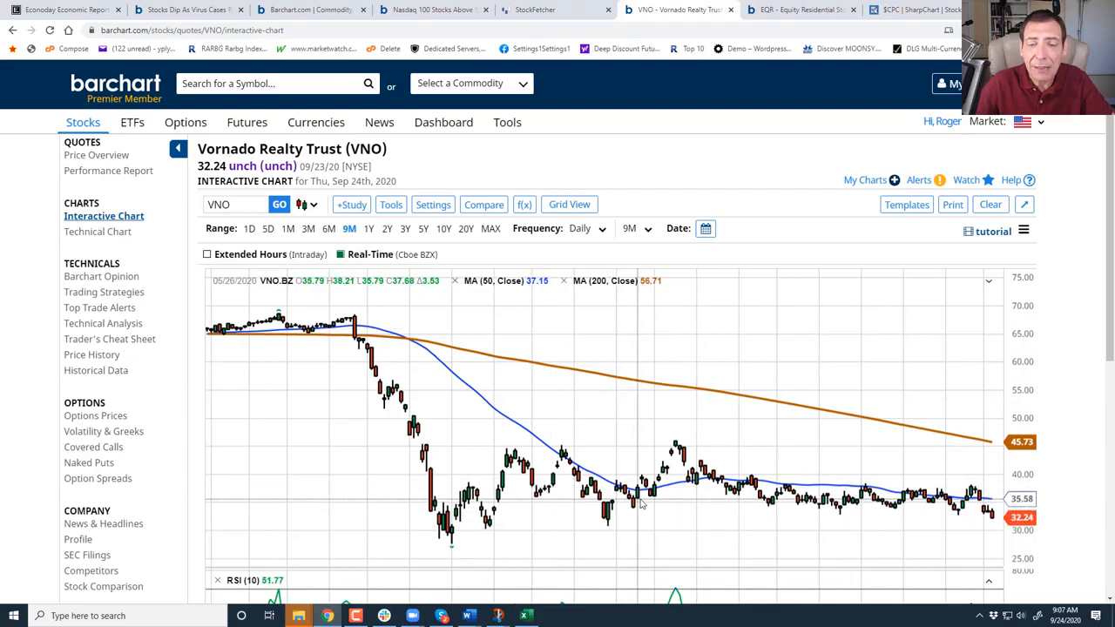
mouse_move(685, 423)
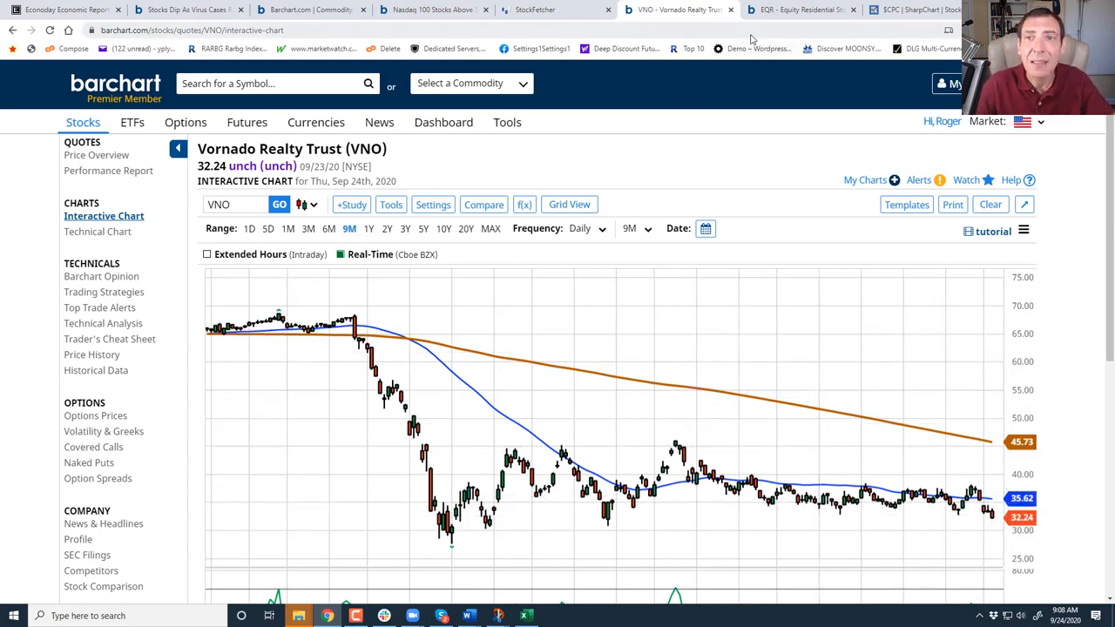
Switch to the EQR interactive chart and widen its range to nine months daily.
left_click(801, 9)
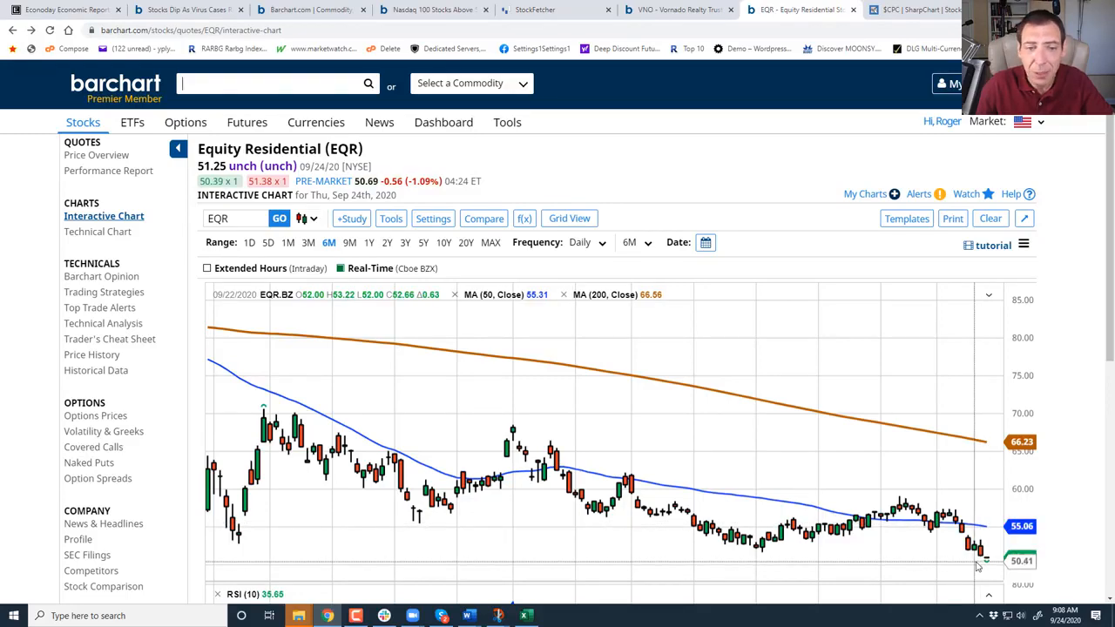
left_click(349, 242)
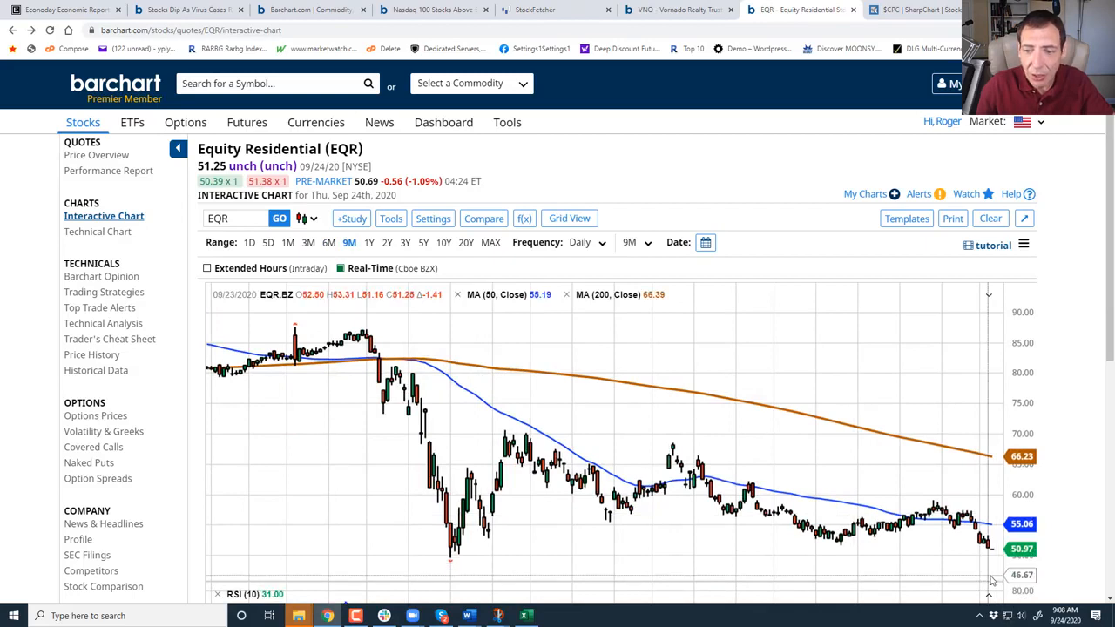
mouse_move(640, 157)
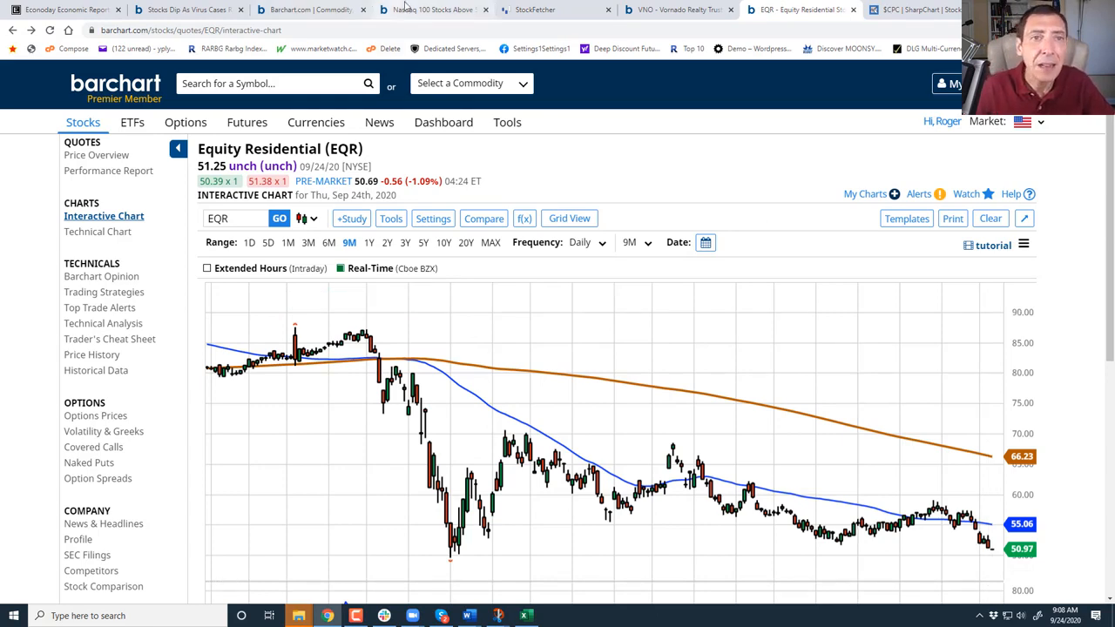
Switch to the $NDFI 20-year monthly chart of Nasdaq 100 stocks above 50-day average.
left_click(433, 10)
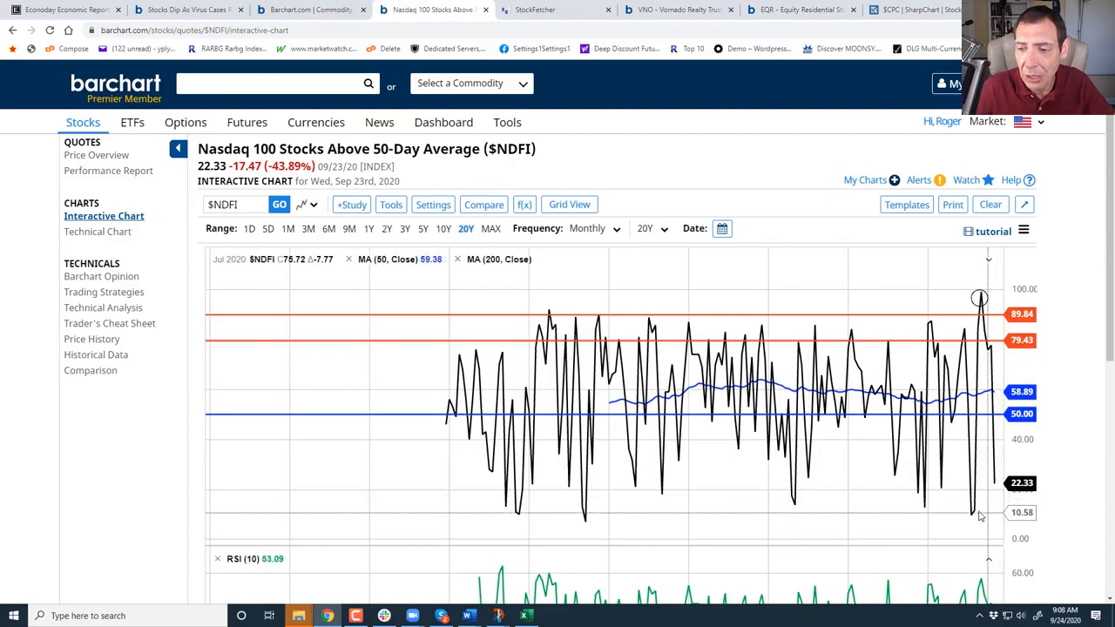
mouse_move(981, 518)
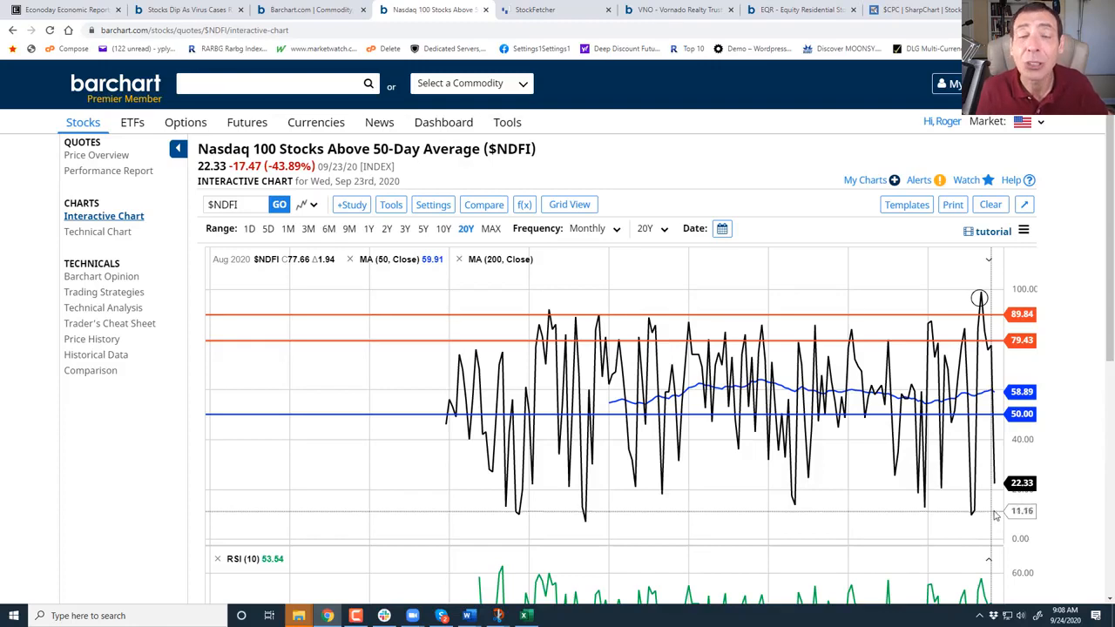
mouse_move(995, 512)
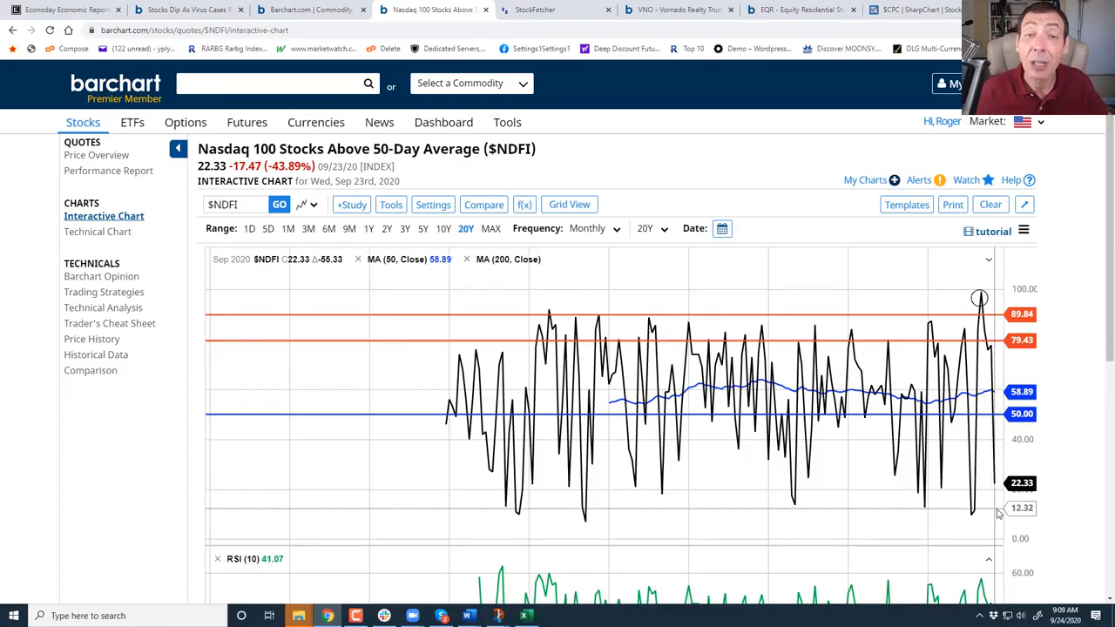
left_click(270, 83)
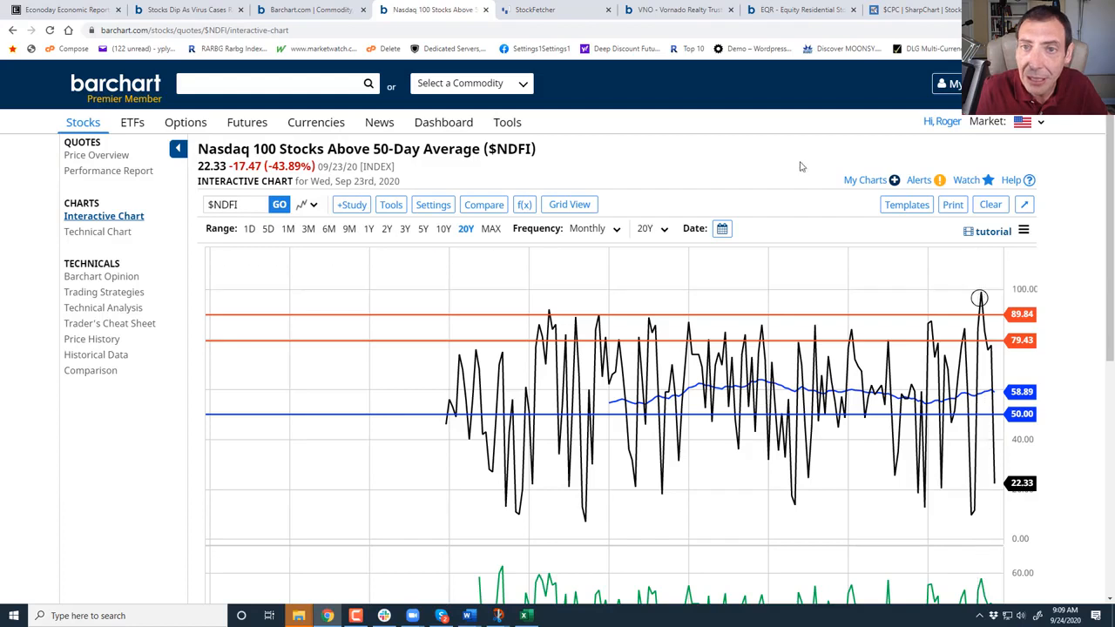
mouse_move(687, 147)
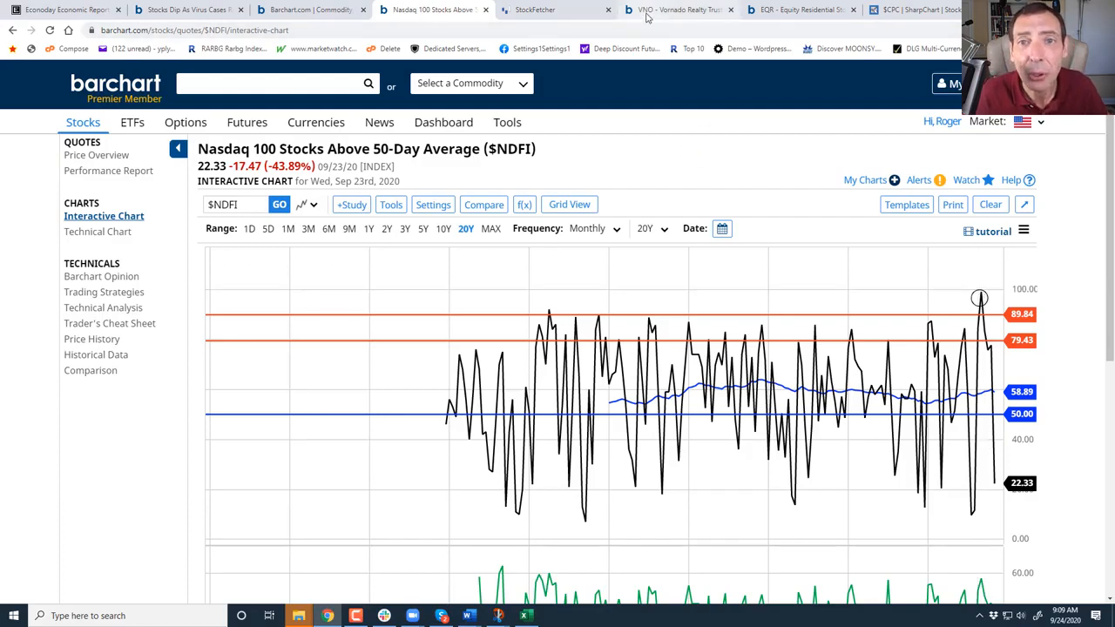
mouse_move(792, 9)
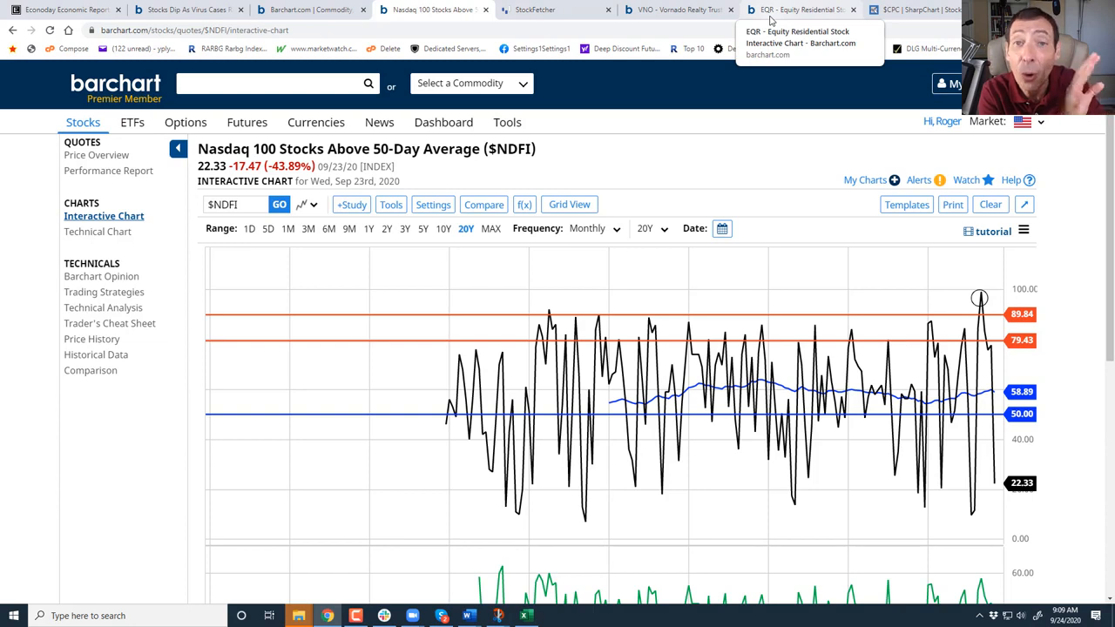
left_click(270, 83)
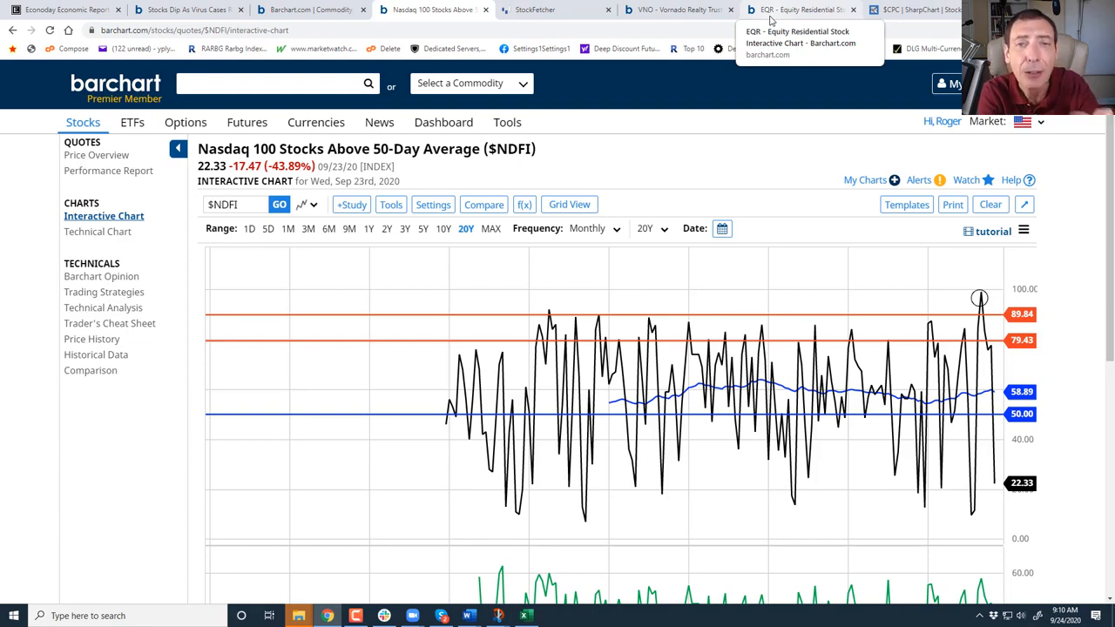
left_click(270, 82)
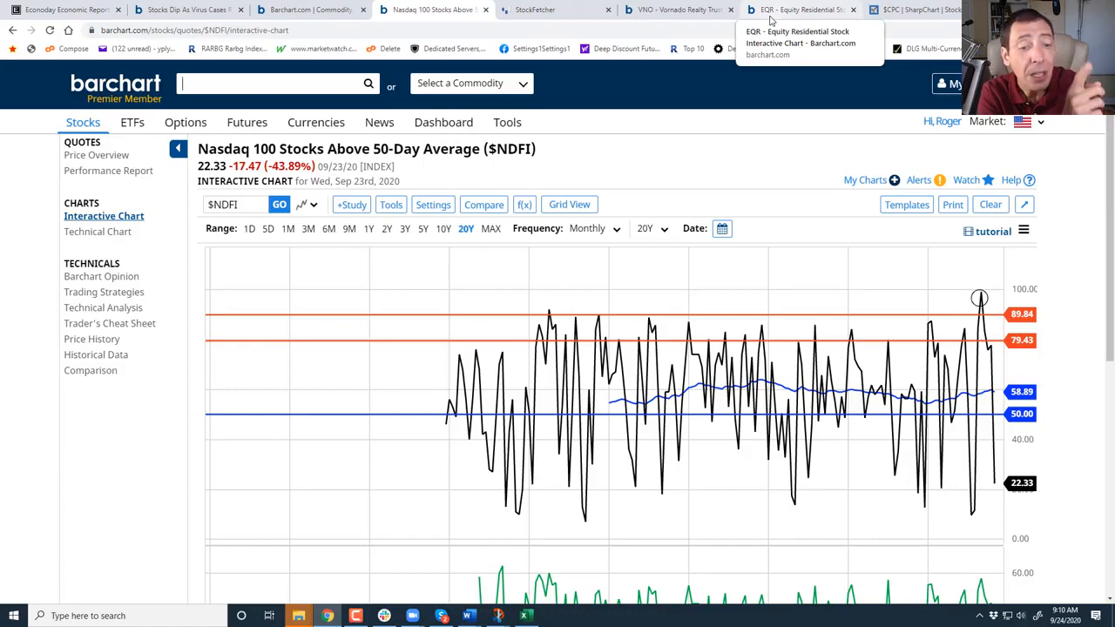